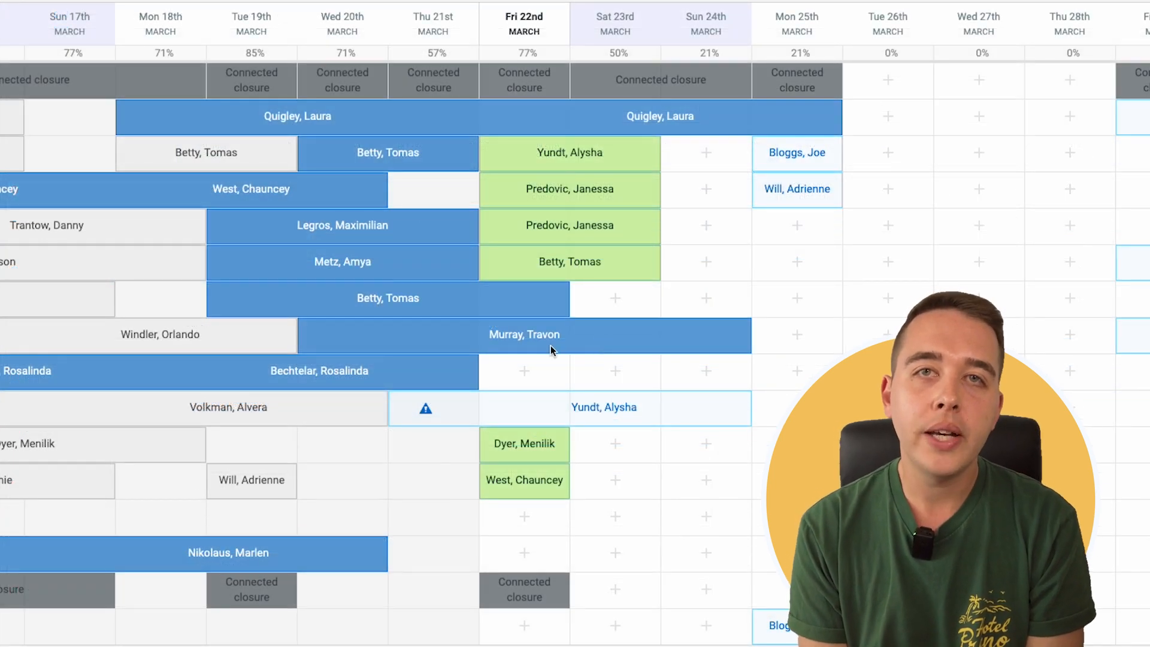
mouse_move(572, 354)
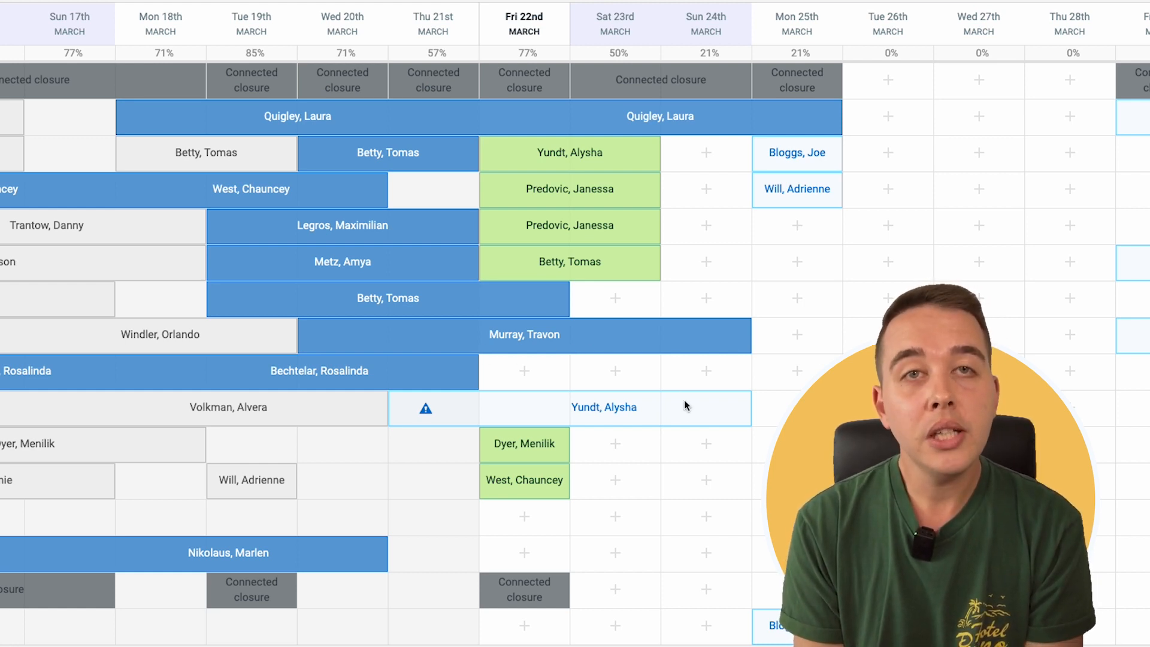
mouse_move(503, 424)
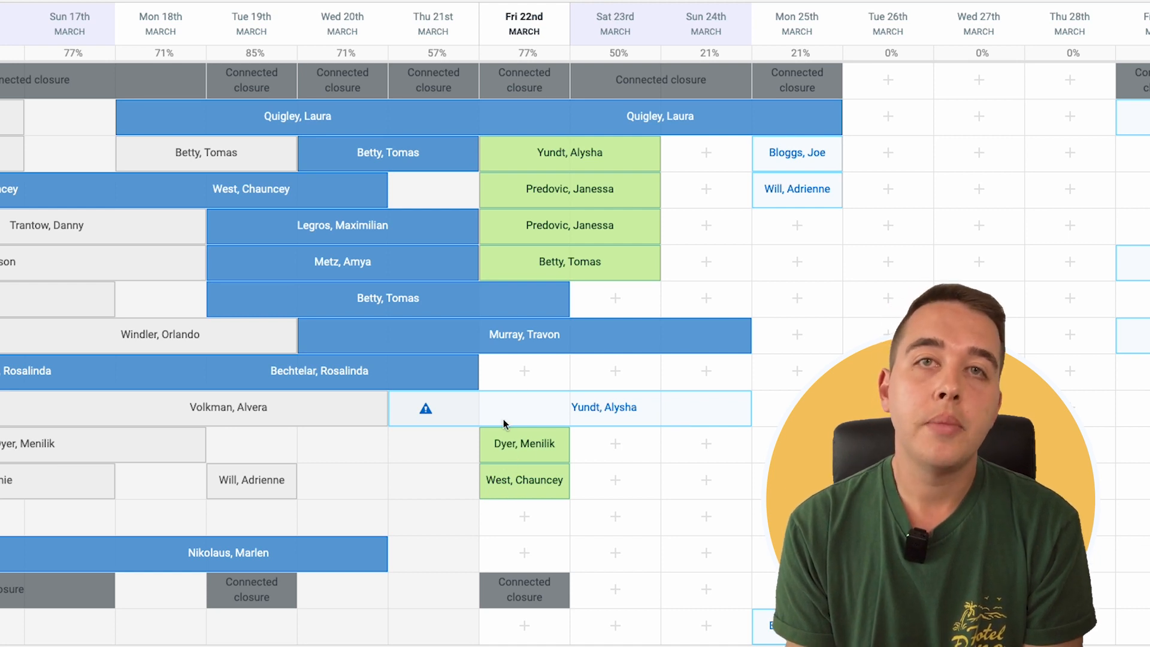
mouse_move(524, 455)
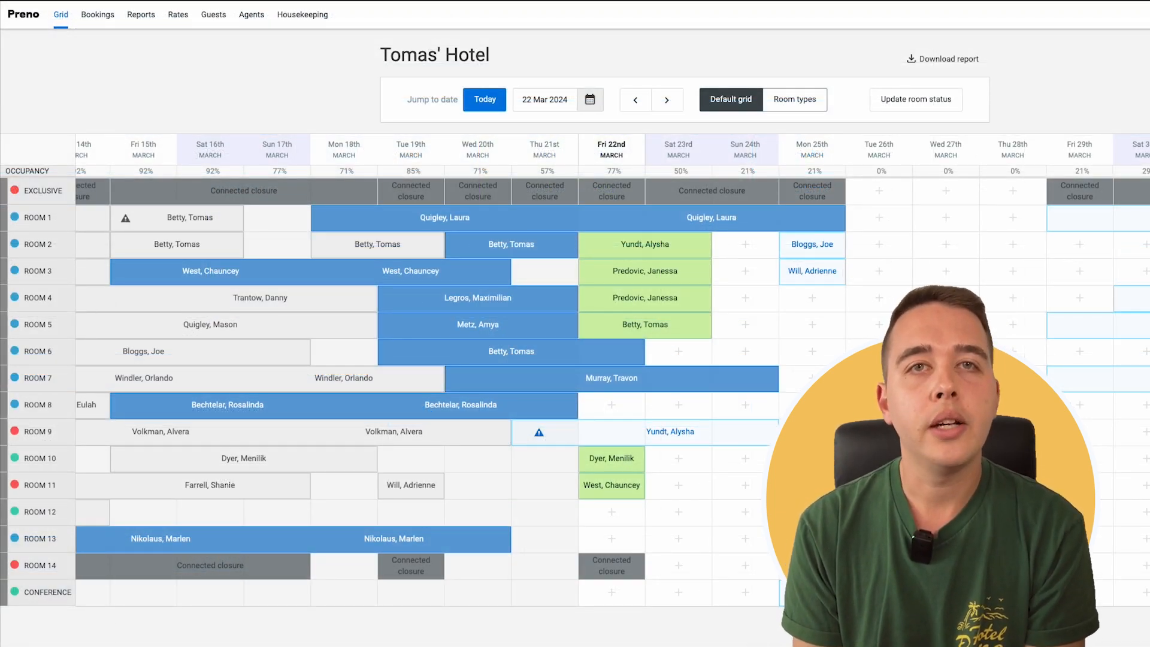
mouse_move(624, 469)
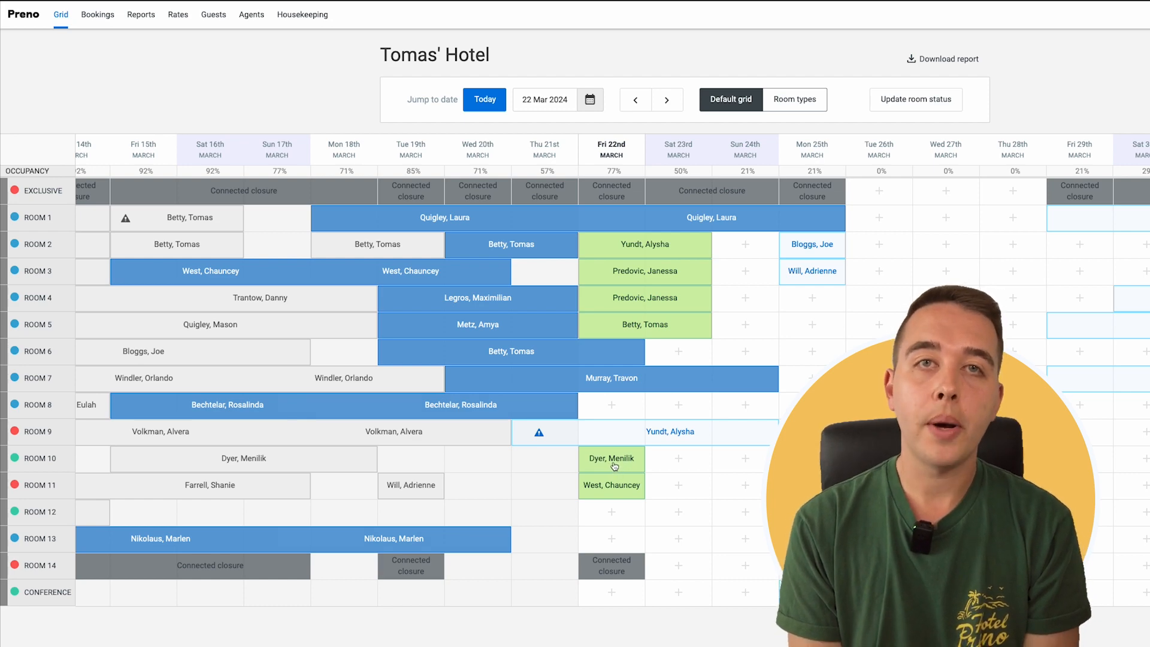
click(612, 457)
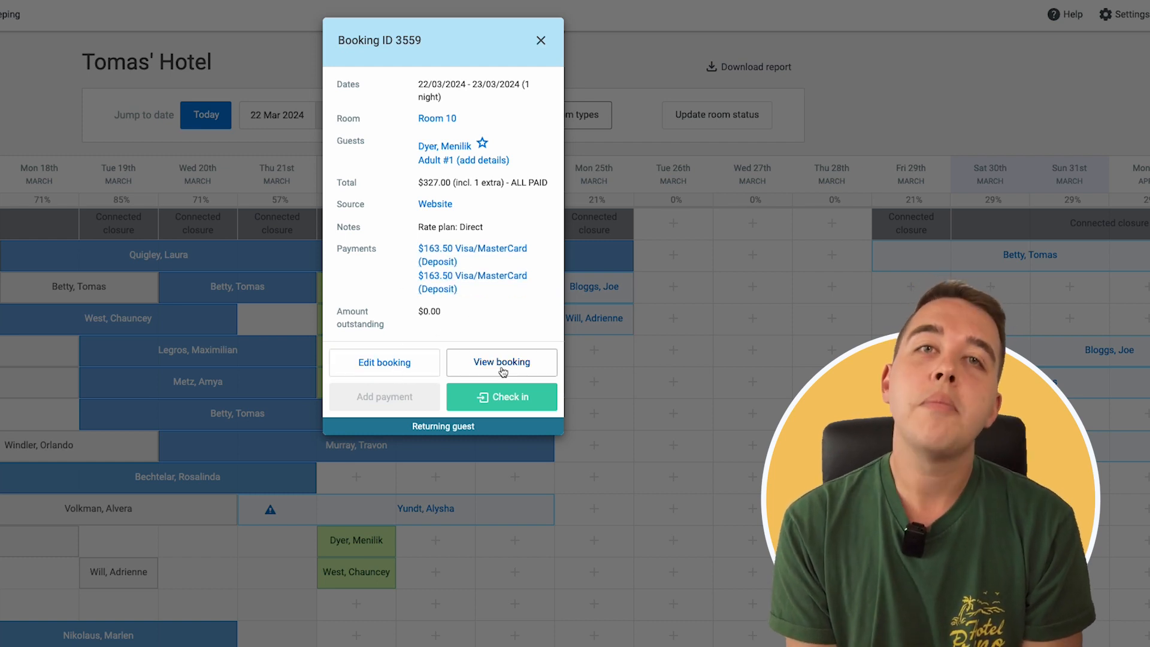
click(501, 362)
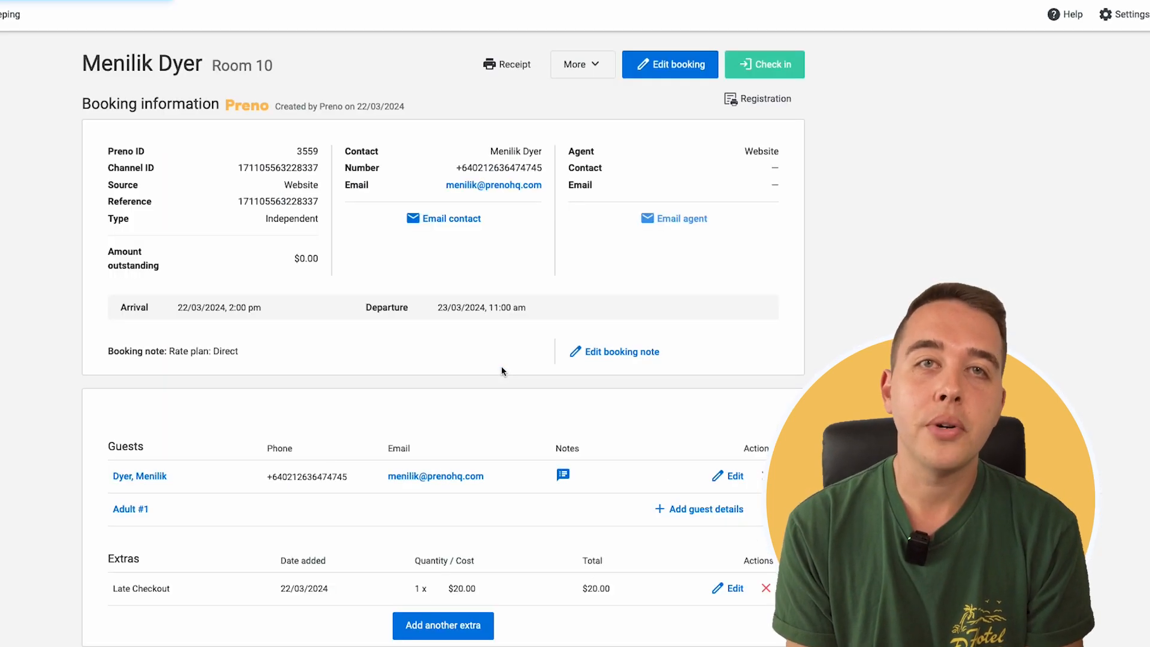
scroll(down, 3)
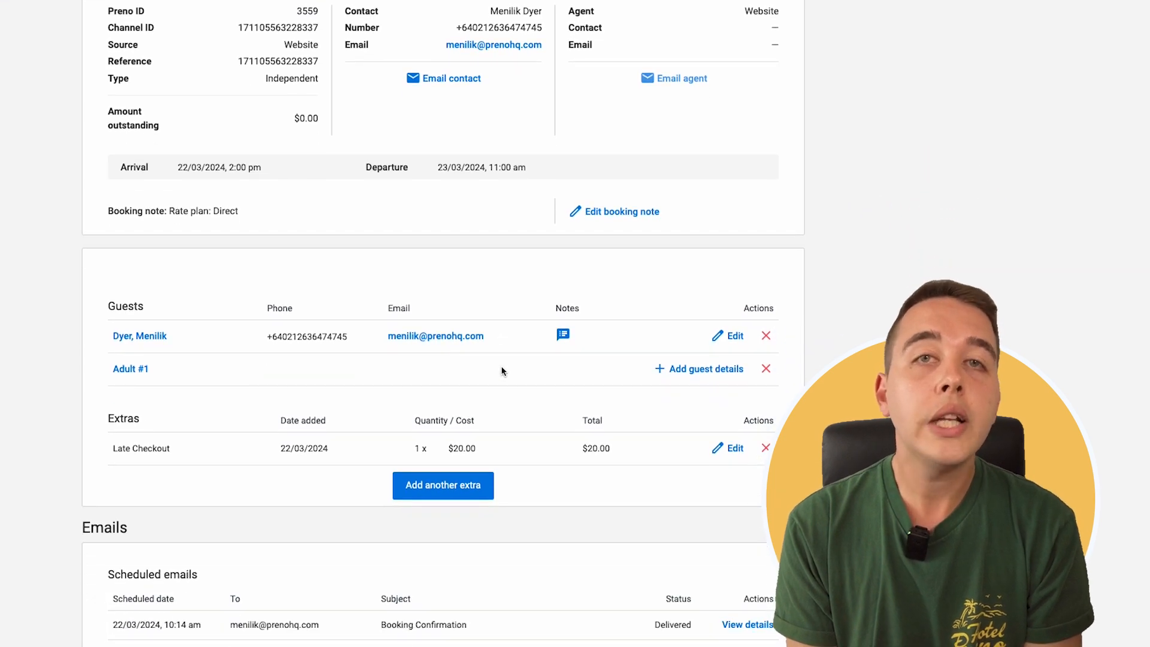
scroll(down, 3)
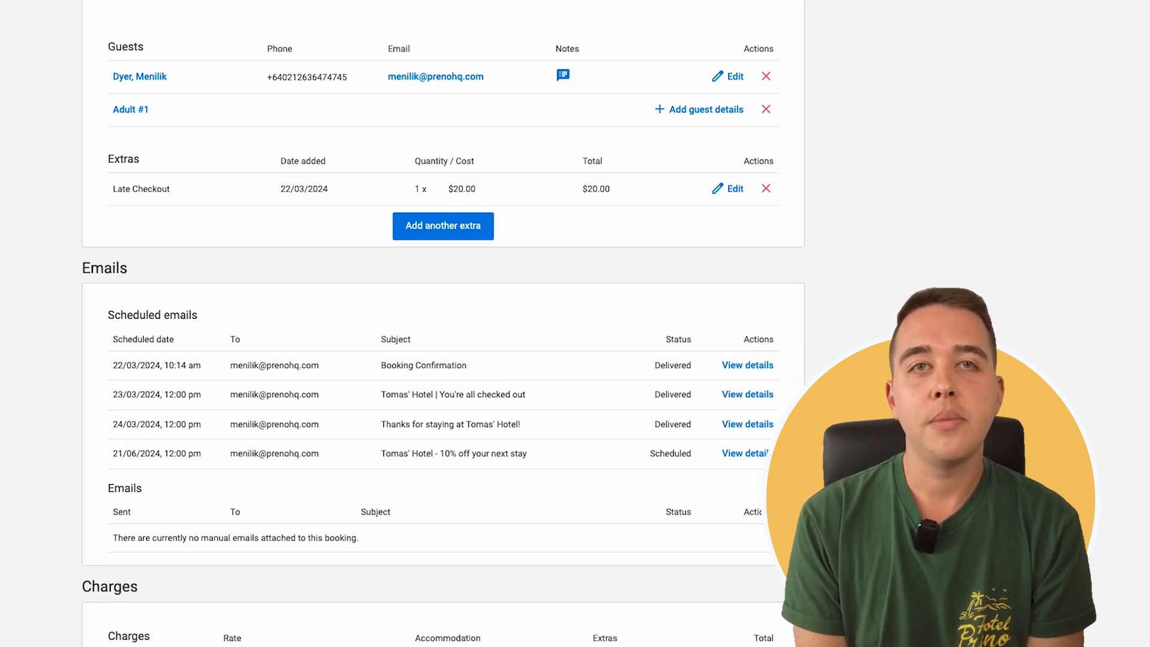
click(65, 17)
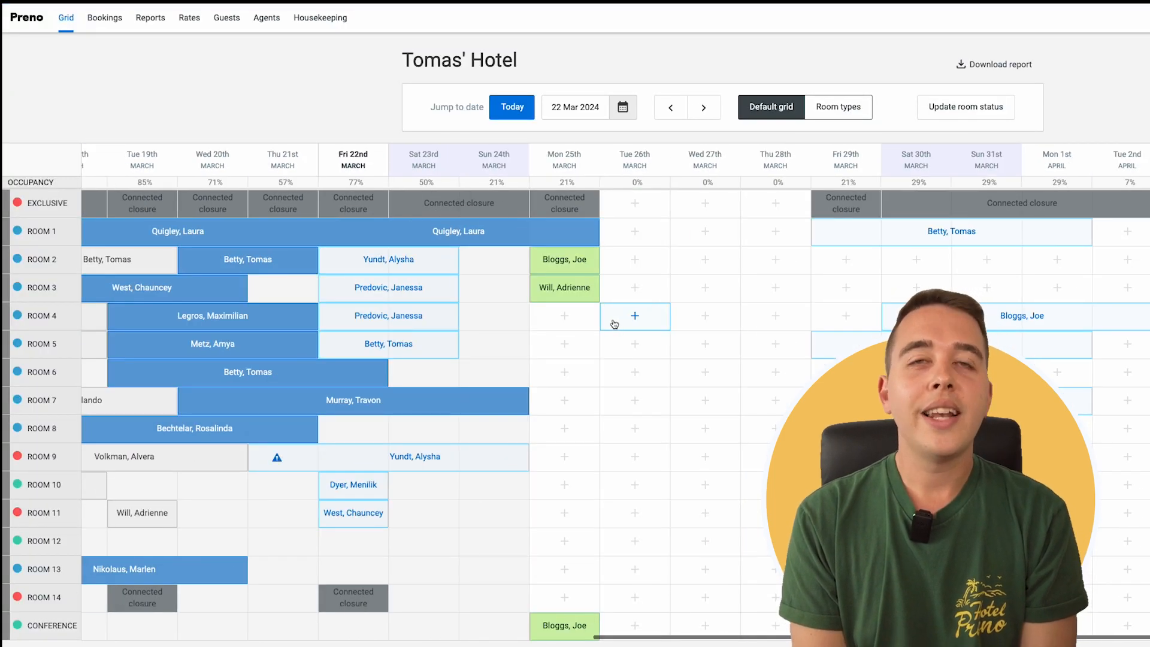
scroll(left, 3)
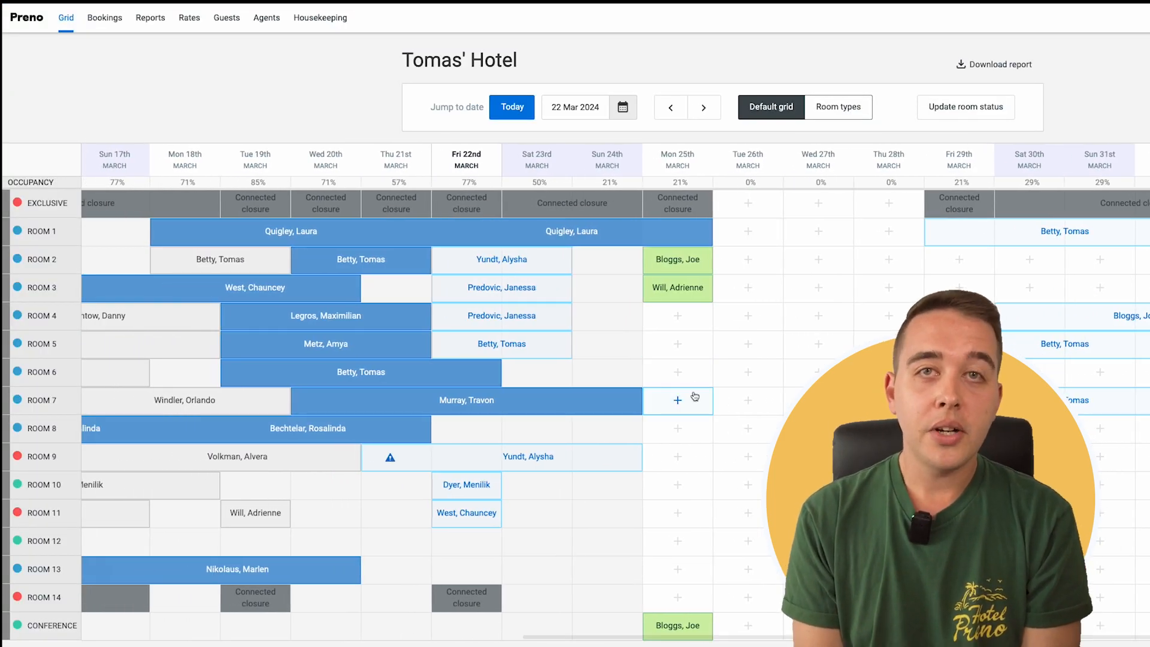
mouse_move(677, 324)
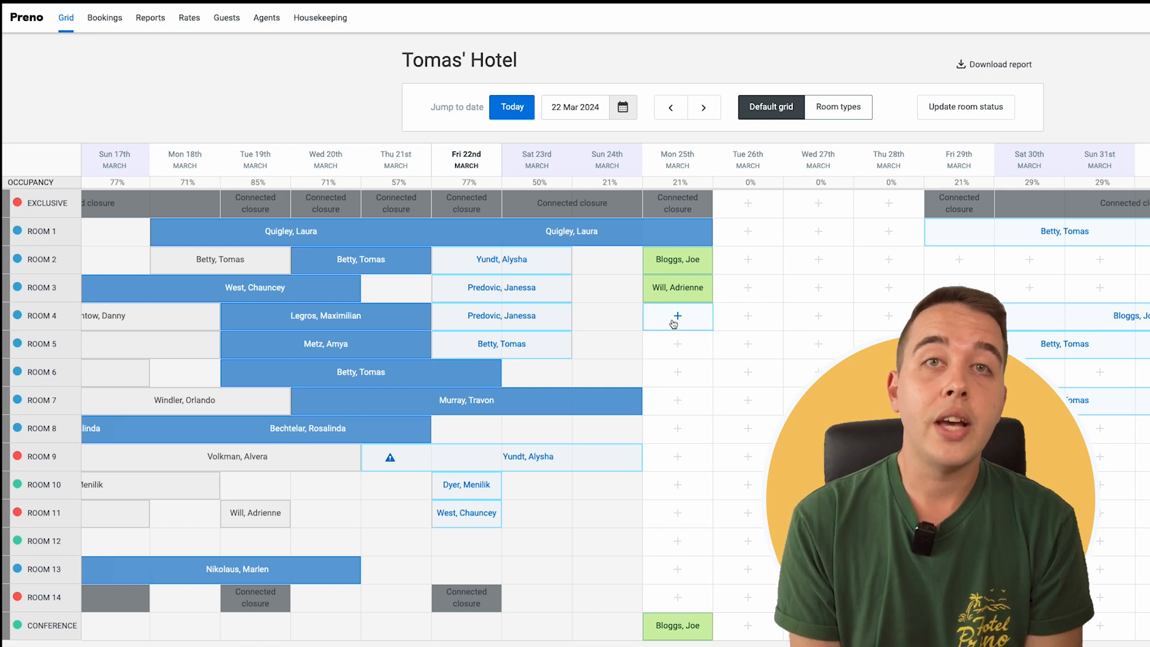
mouse_move(660, 333)
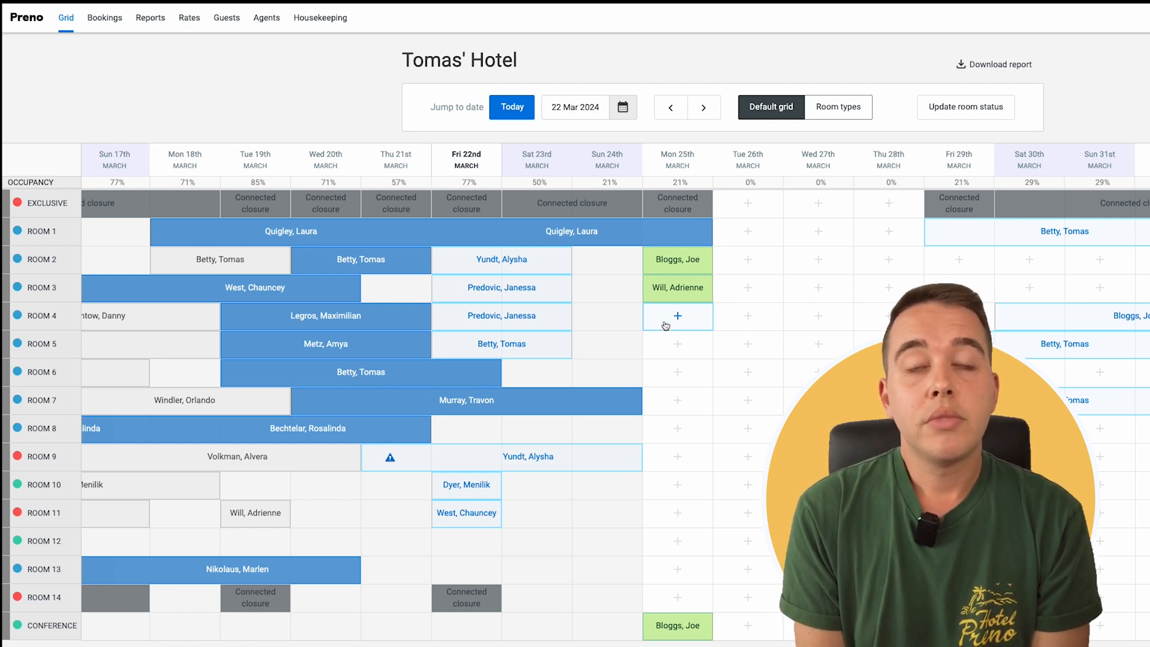
mouse_move(667, 298)
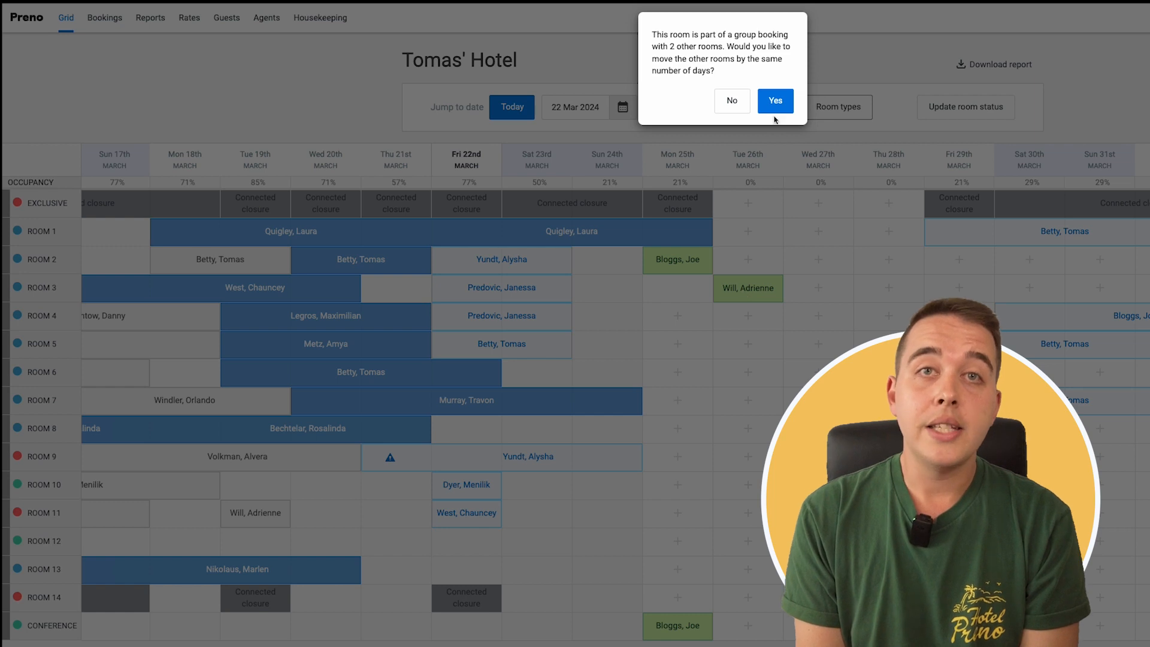
click(774, 101)
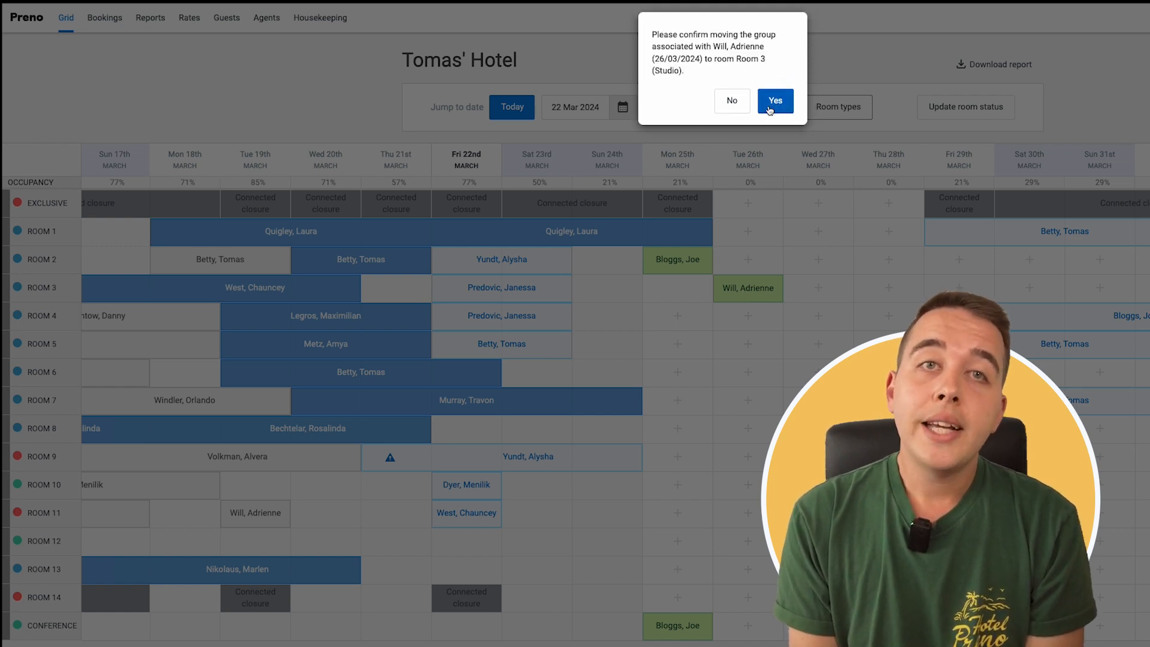
click(775, 101)
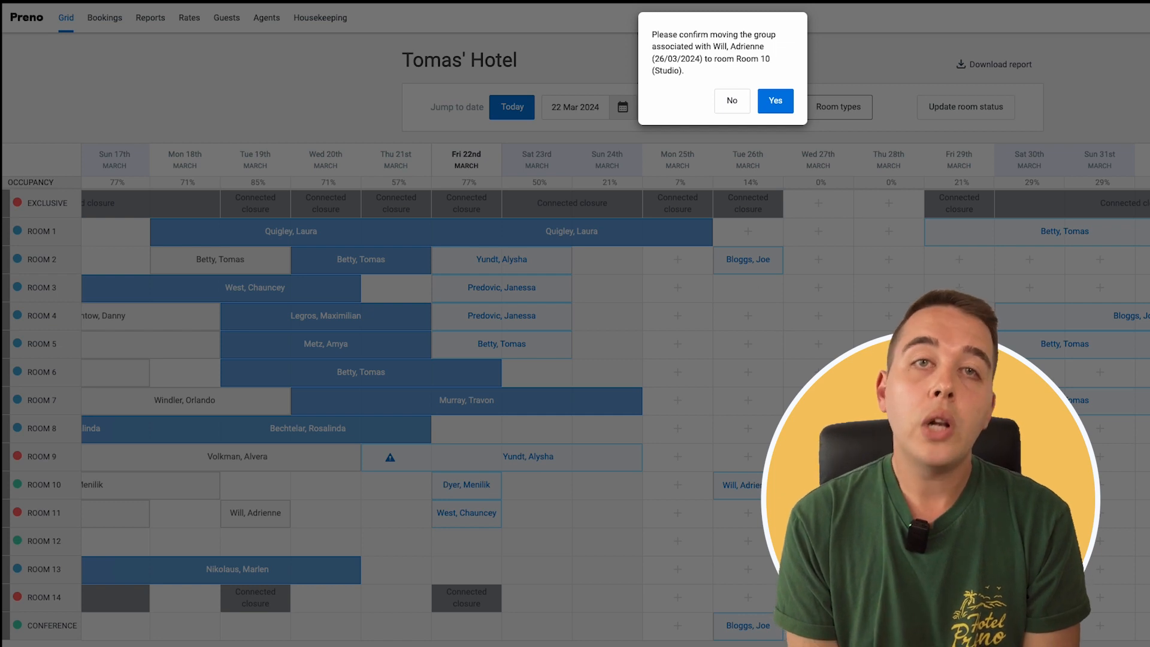
click(775, 101)
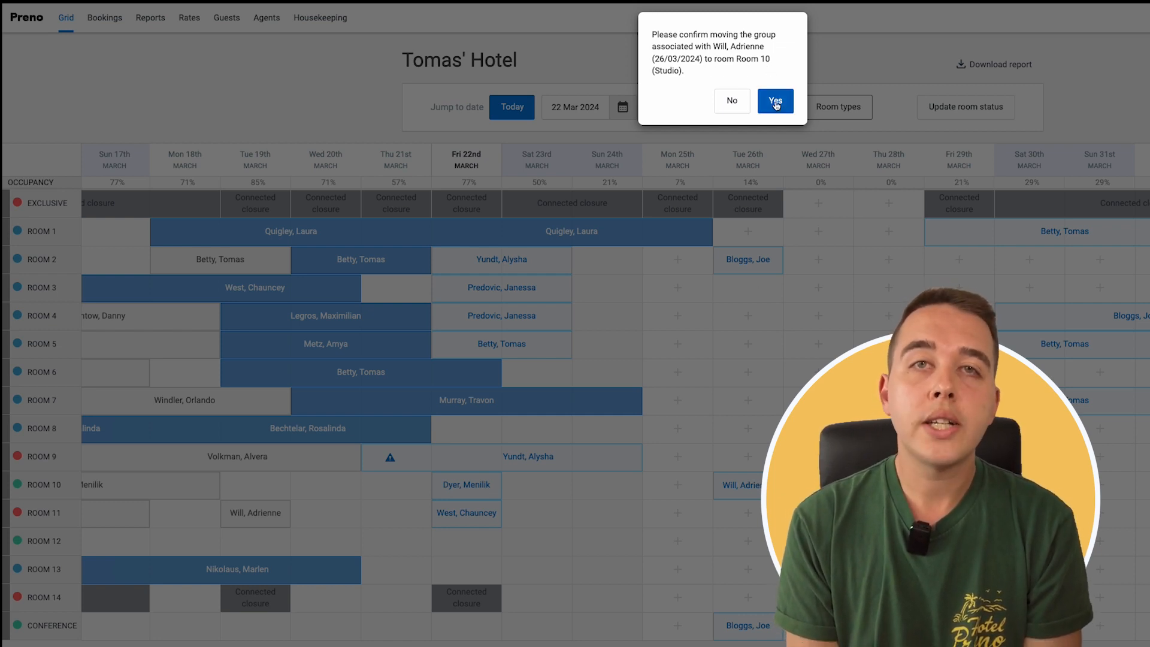
click(774, 101)
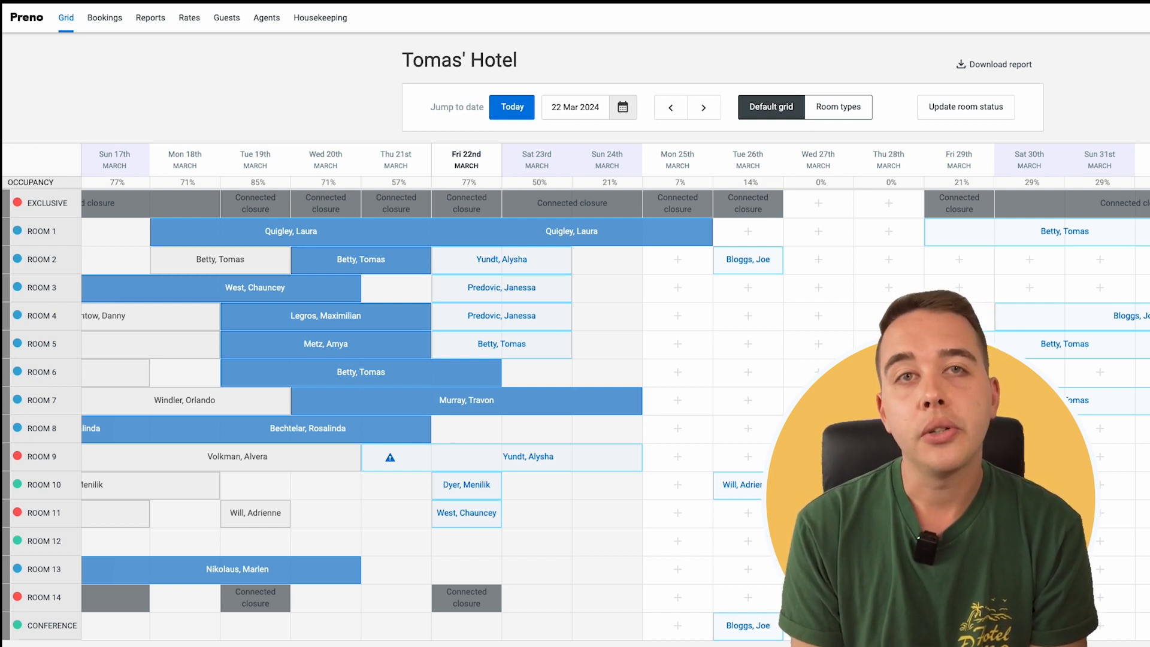
- Colour bookings by Groups, then by Payments to show paid, invoiced and partially paid
scroll(down, 3)
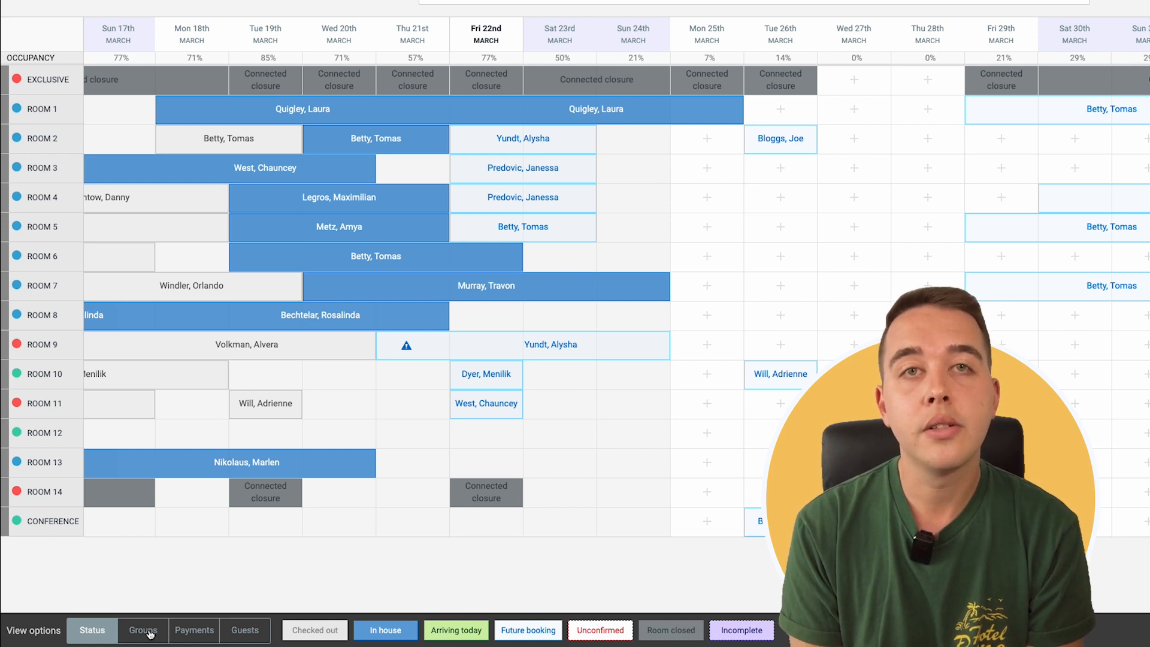
click(143, 630)
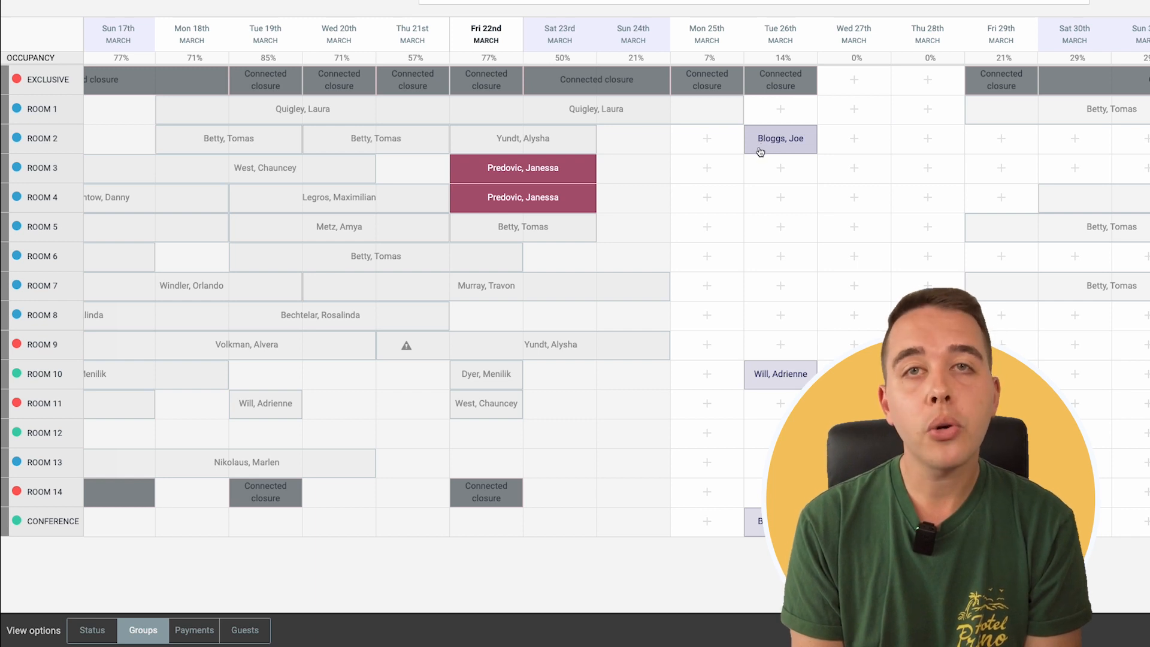
mouse_move(652, 200)
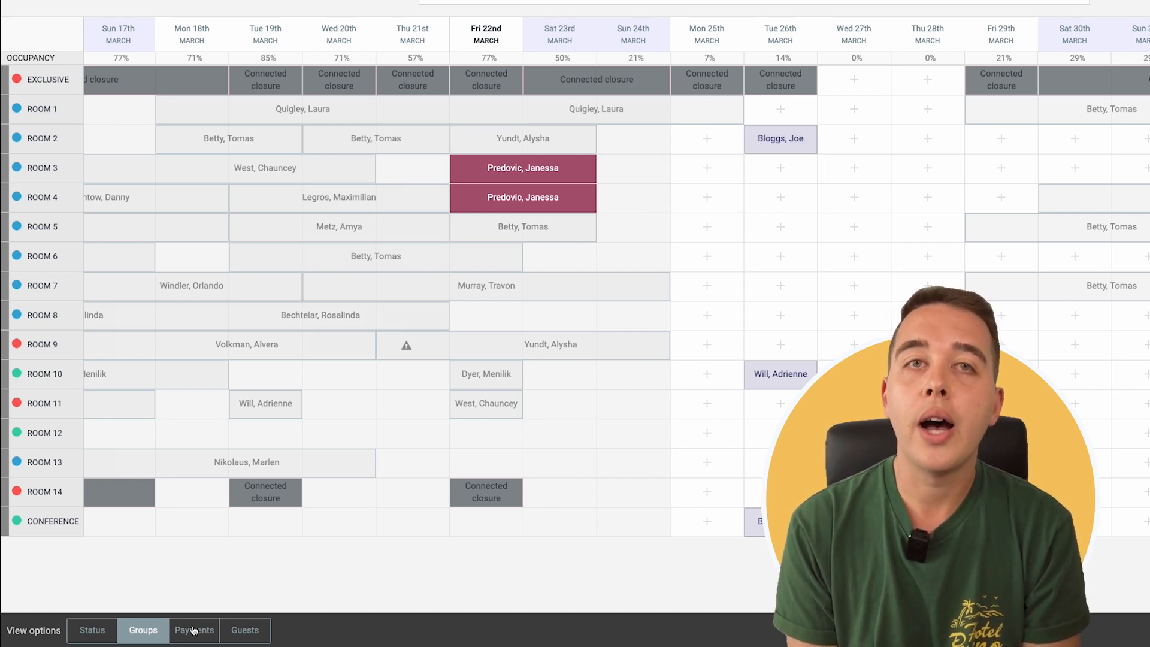
click(194, 630)
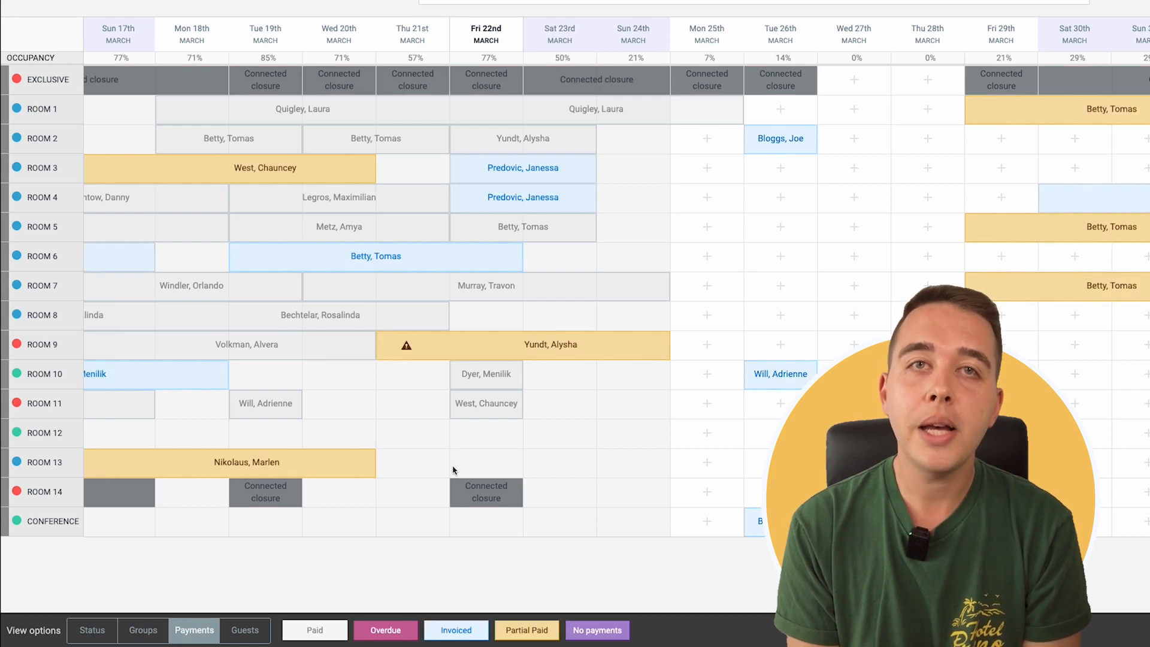
mouse_move(406, 351)
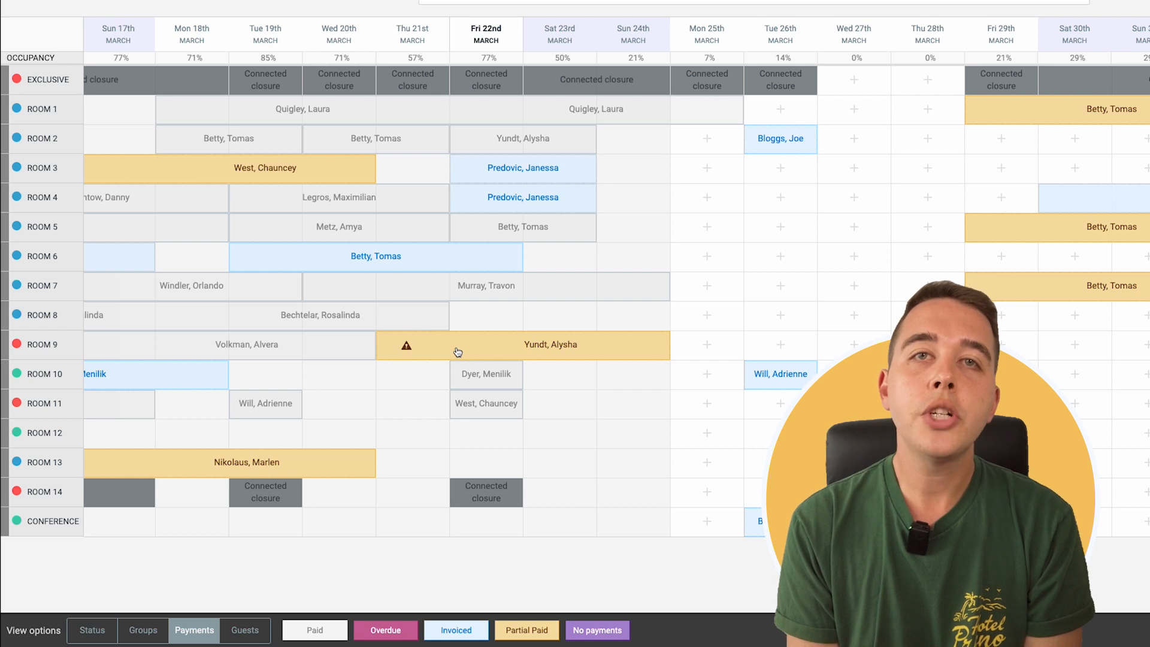
mouse_move(1088, 199)
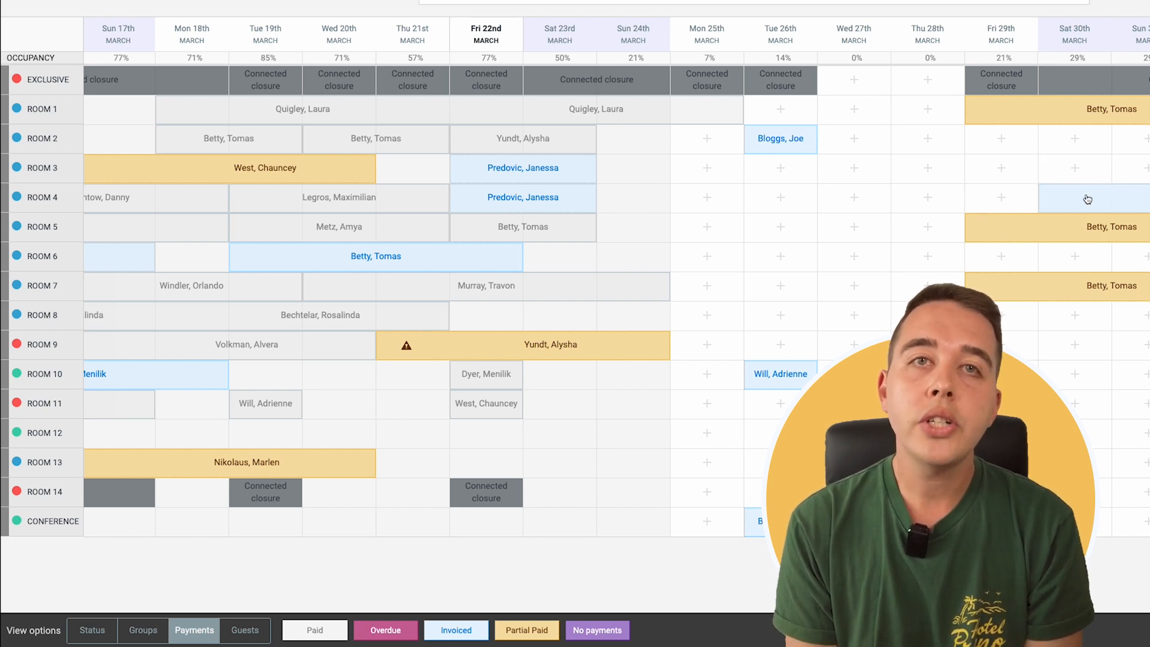
mouse_move(1033, 287)
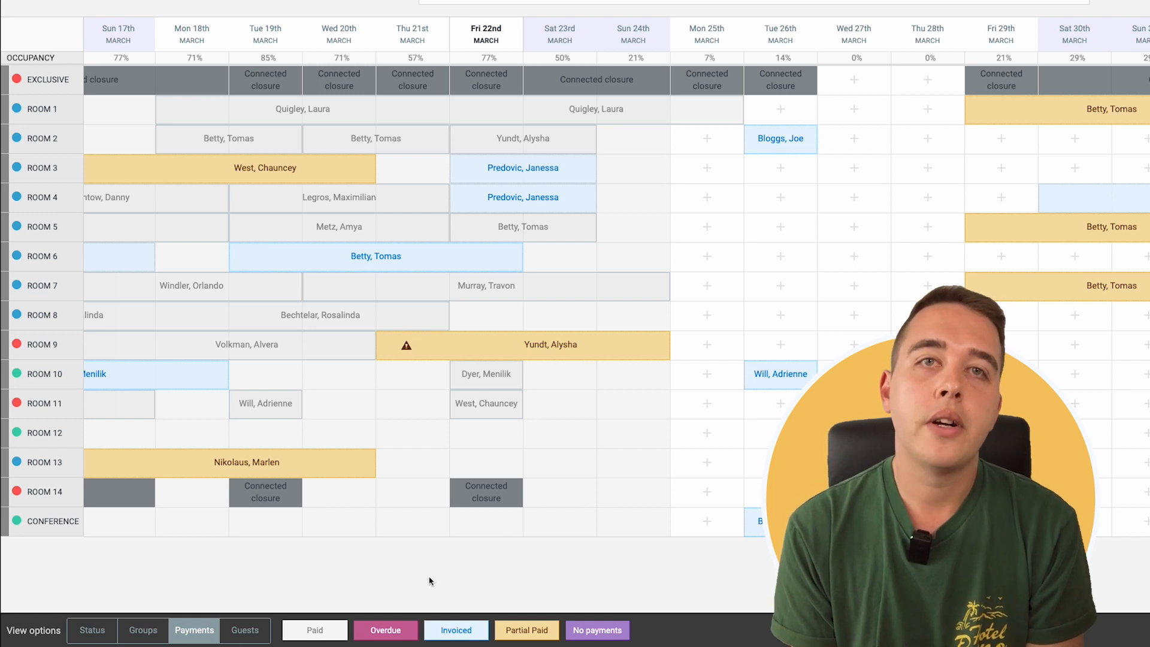
- Highlight returning guests, then check the fully paid Bloggs, Joe booking in Room 2 on Tue 26th
click(245, 630)
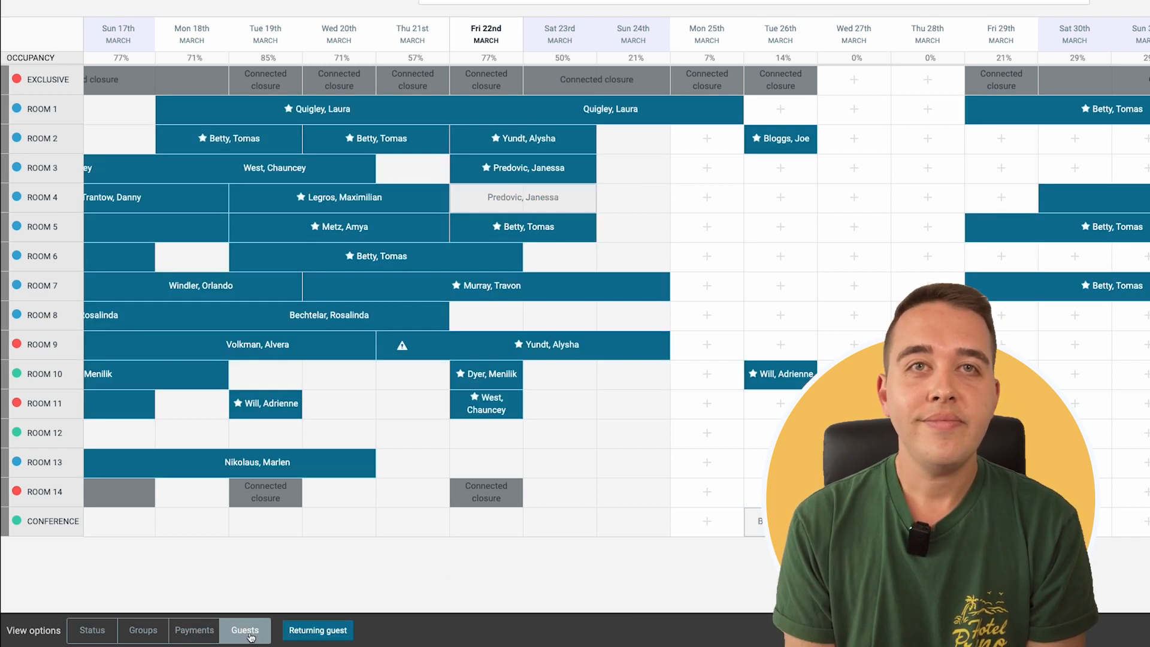
mouse_move(780, 256)
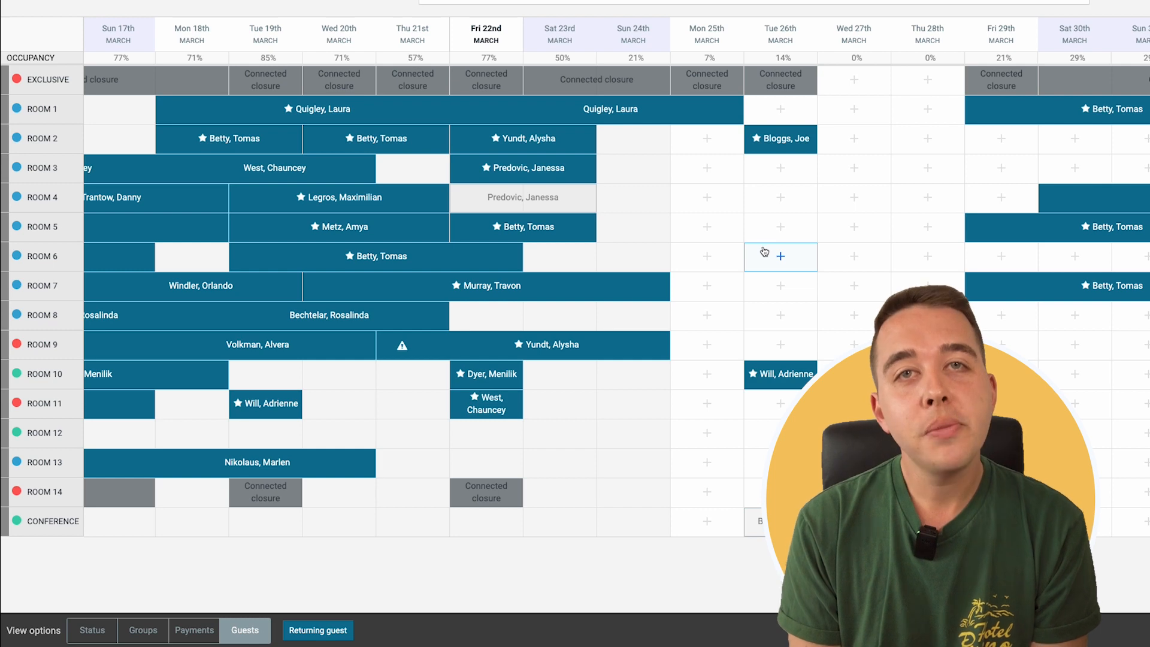
mouse_move(754, 143)
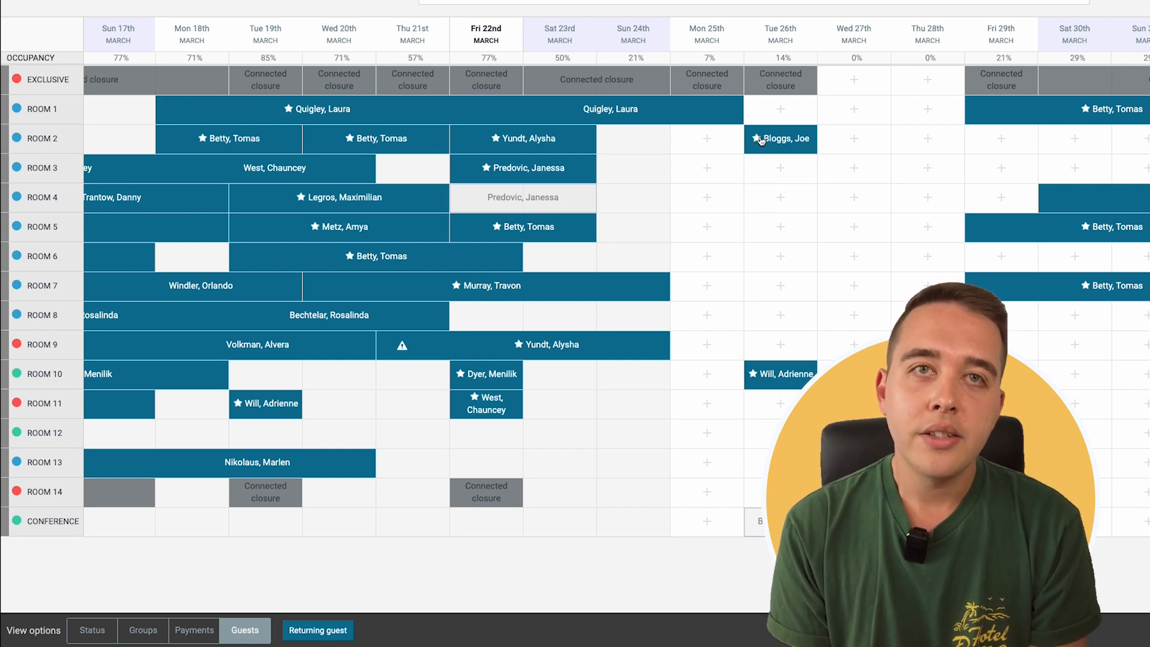
click(781, 138)
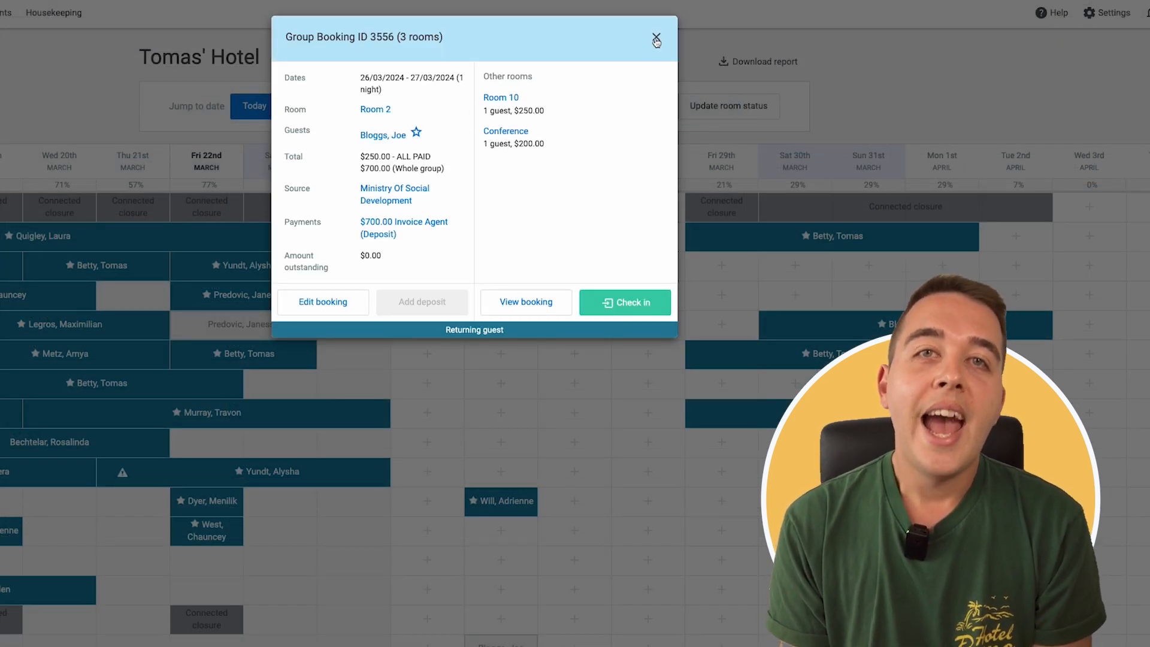
click(656, 39)
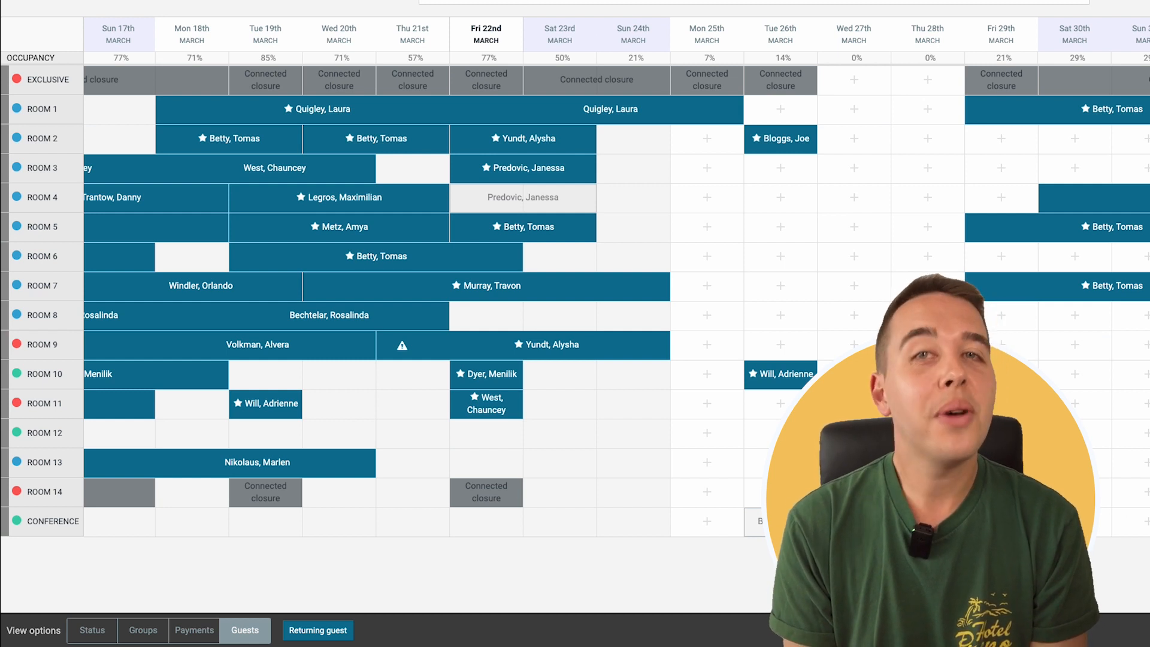
mouse_move(780, 257)
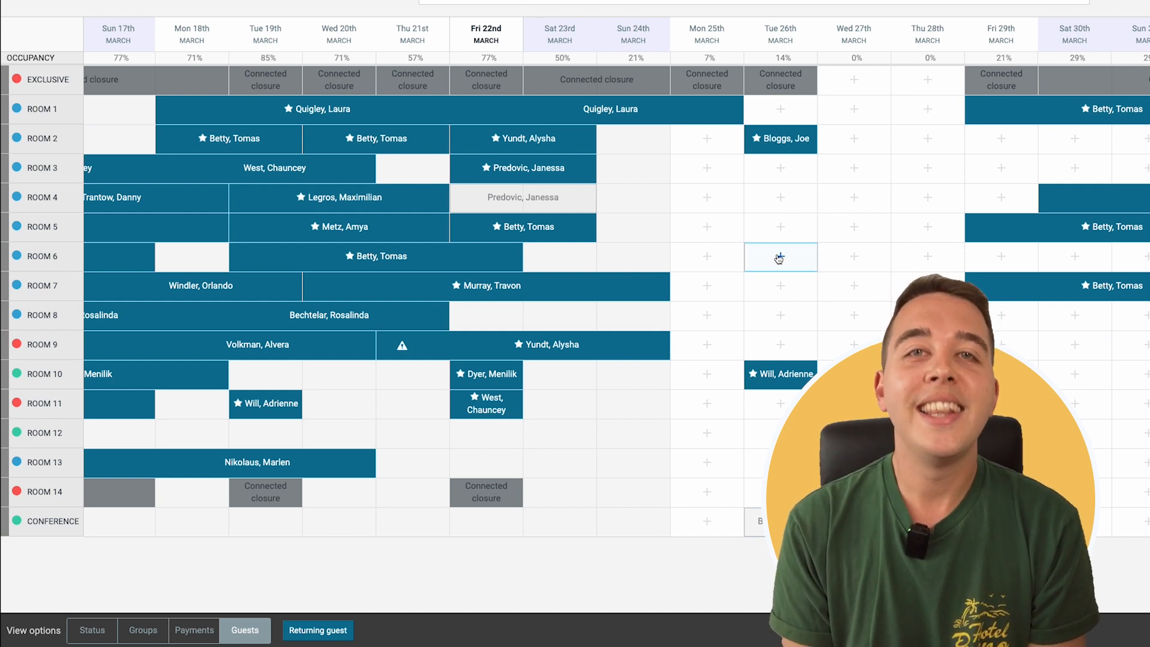
- Cycle the grid colouring through Status, Groups, Payments and Guests, finishing back on Status
click(92, 630)
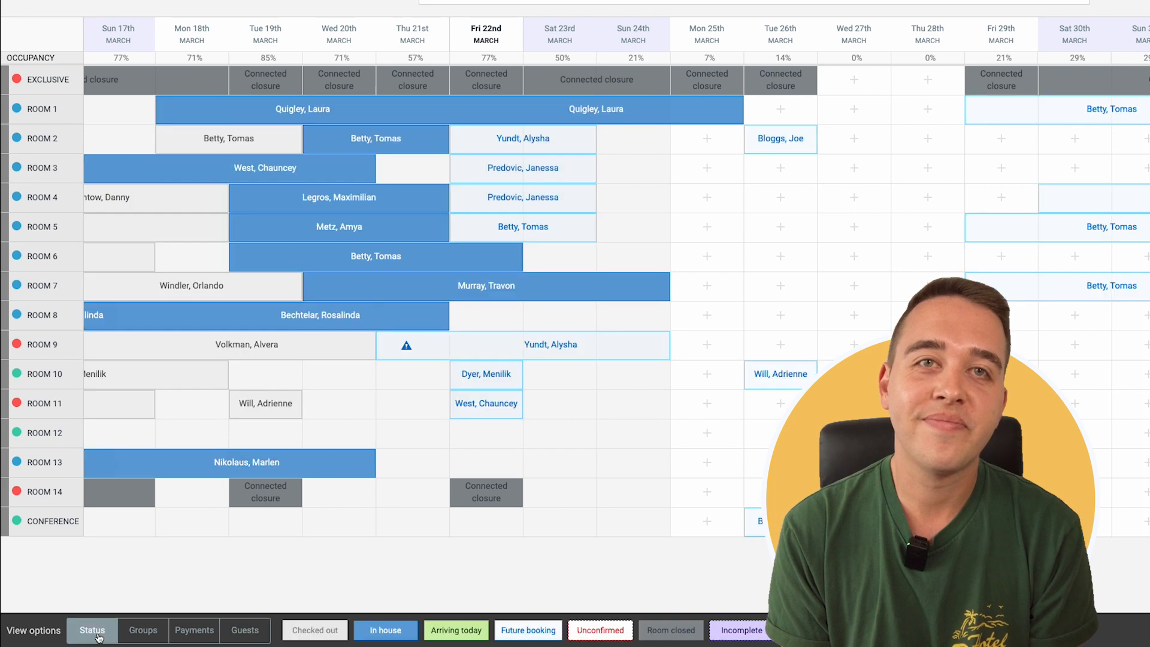
click(143, 630)
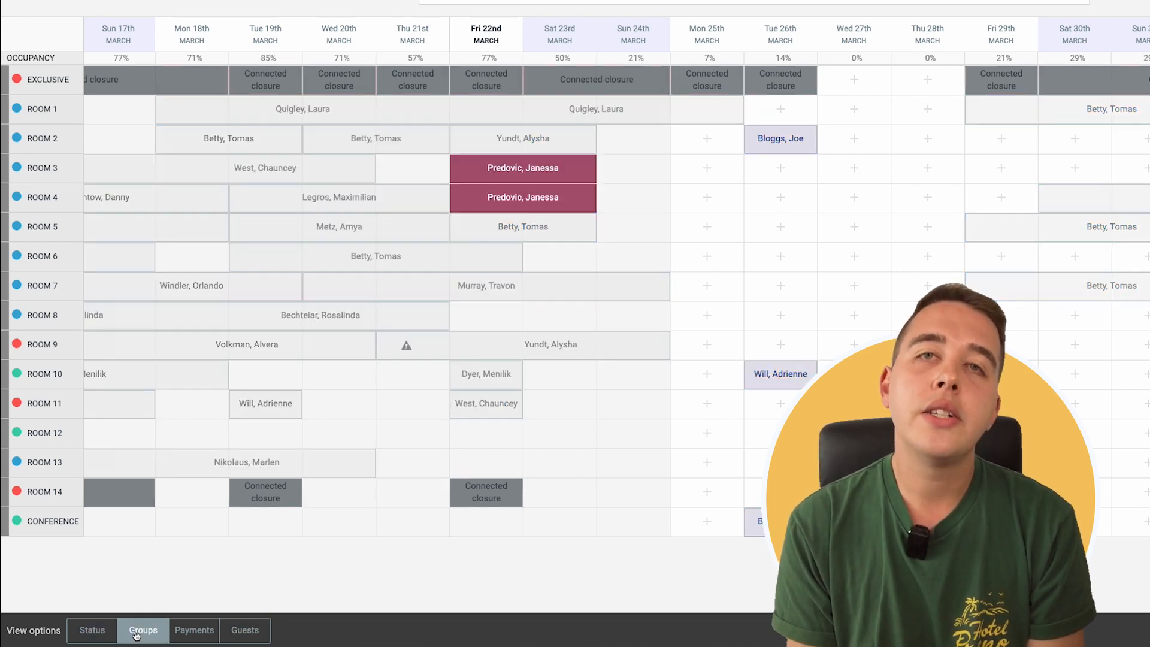
click(194, 630)
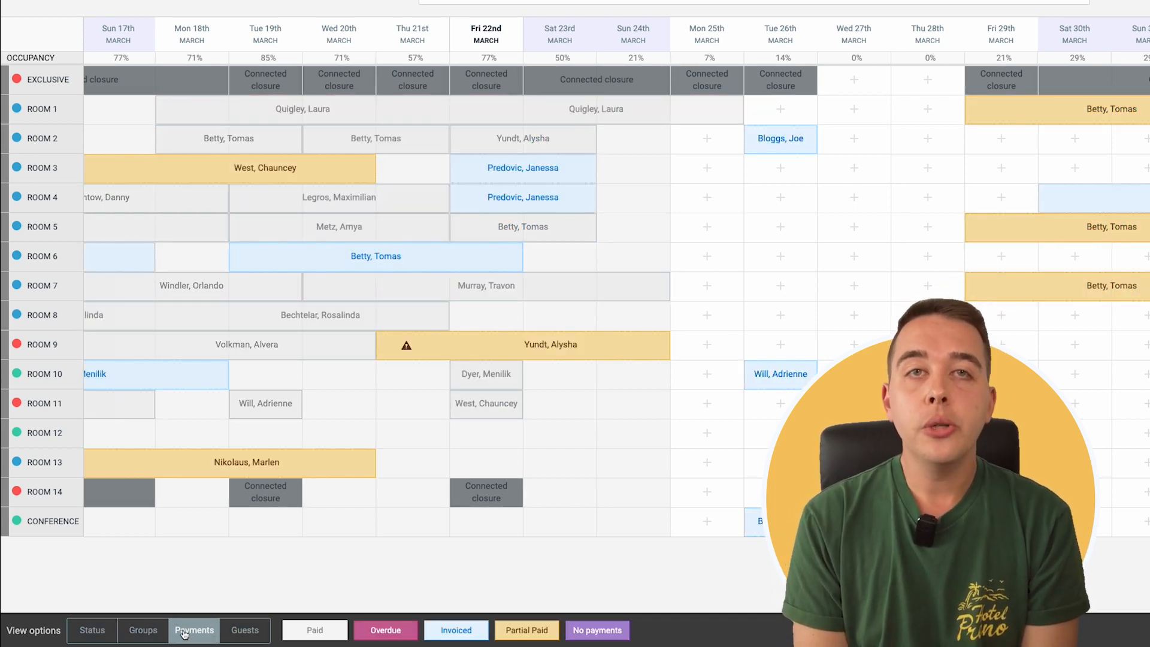
click(245, 630)
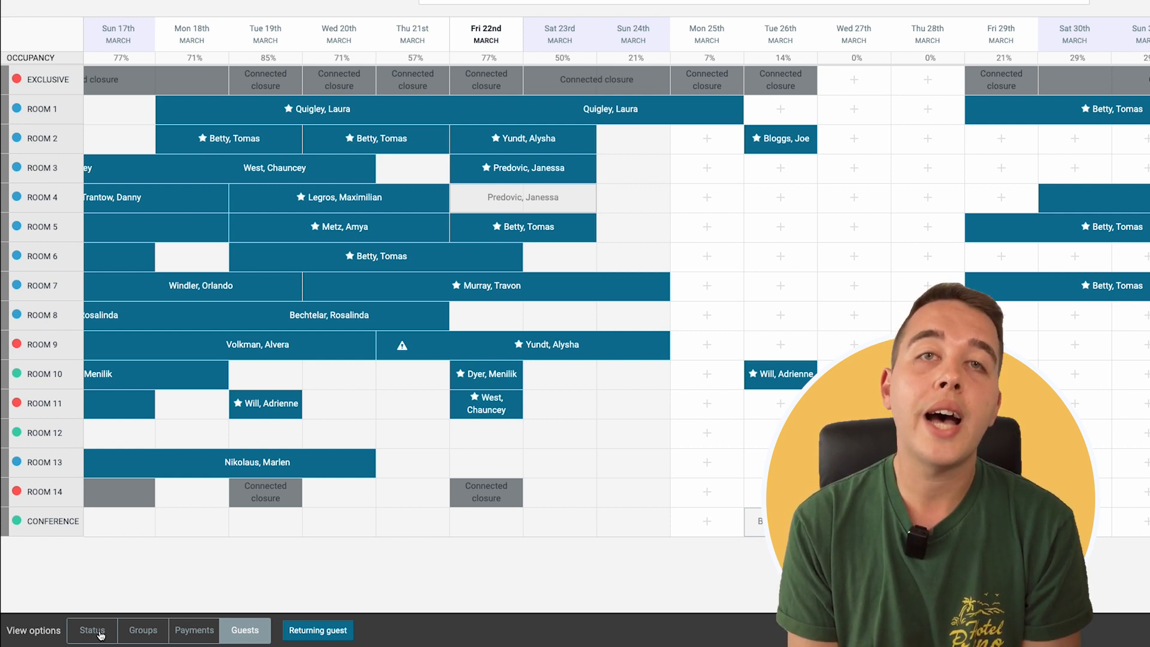
click(91, 630)
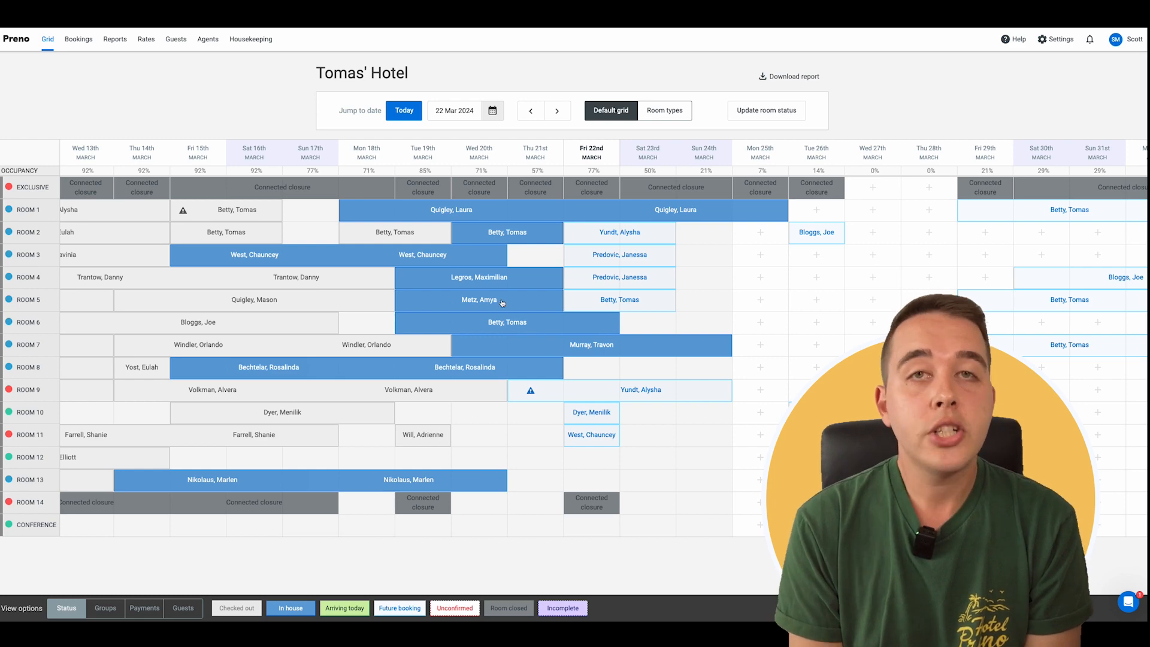
click(478, 300)
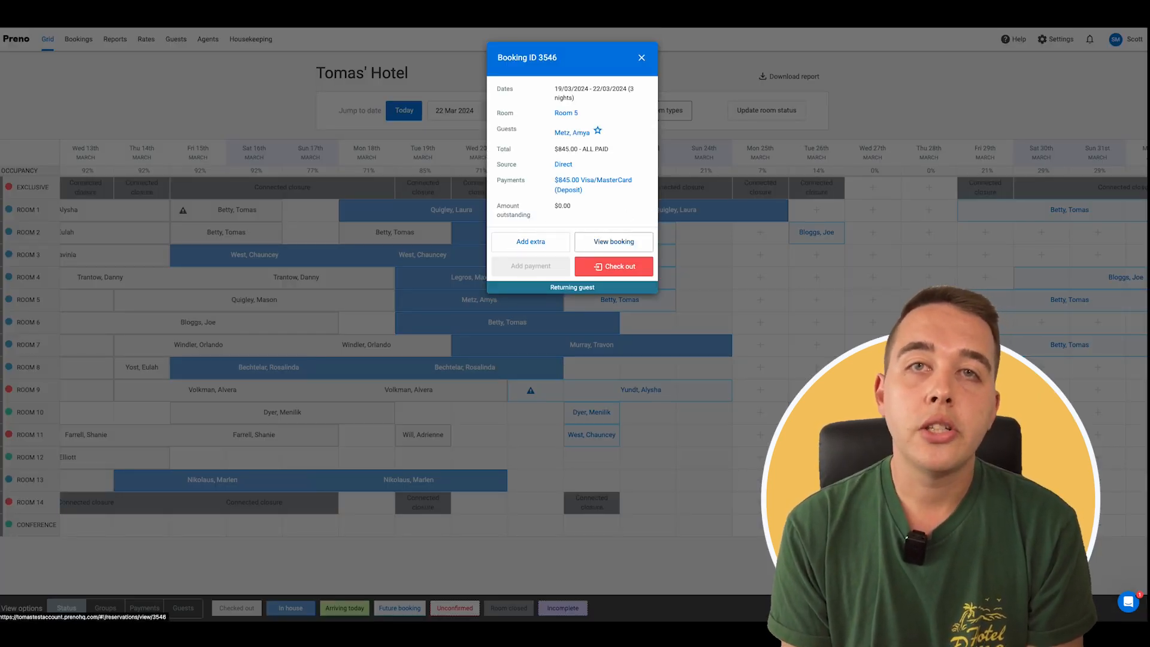
click(613, 241)
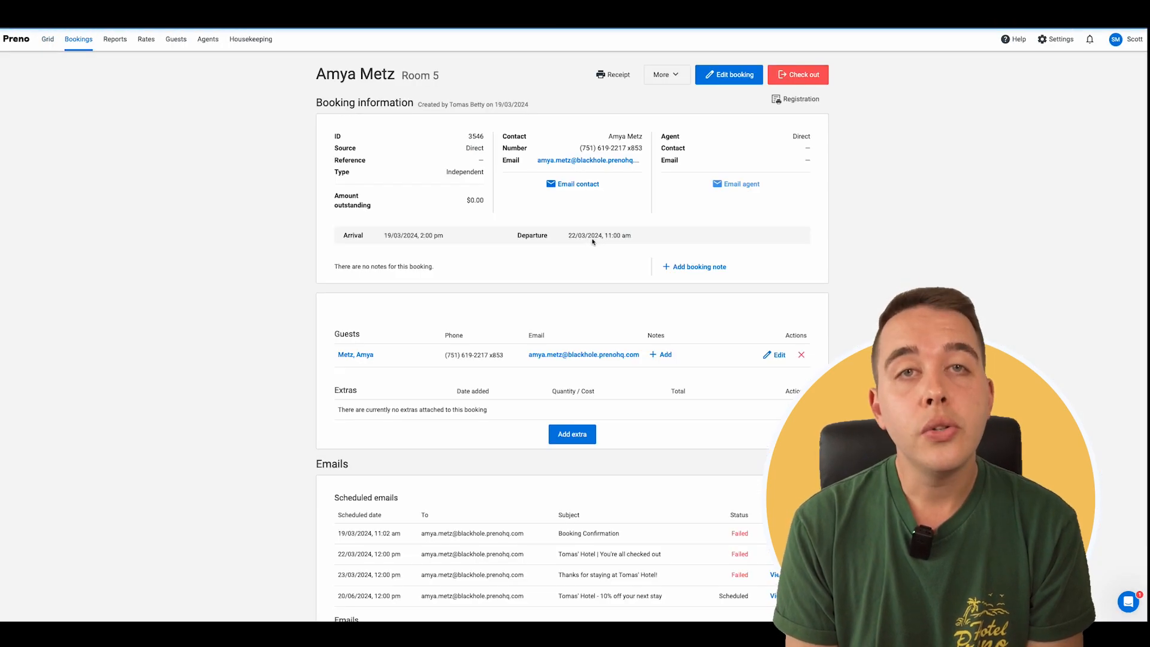
scroll(down, 3)
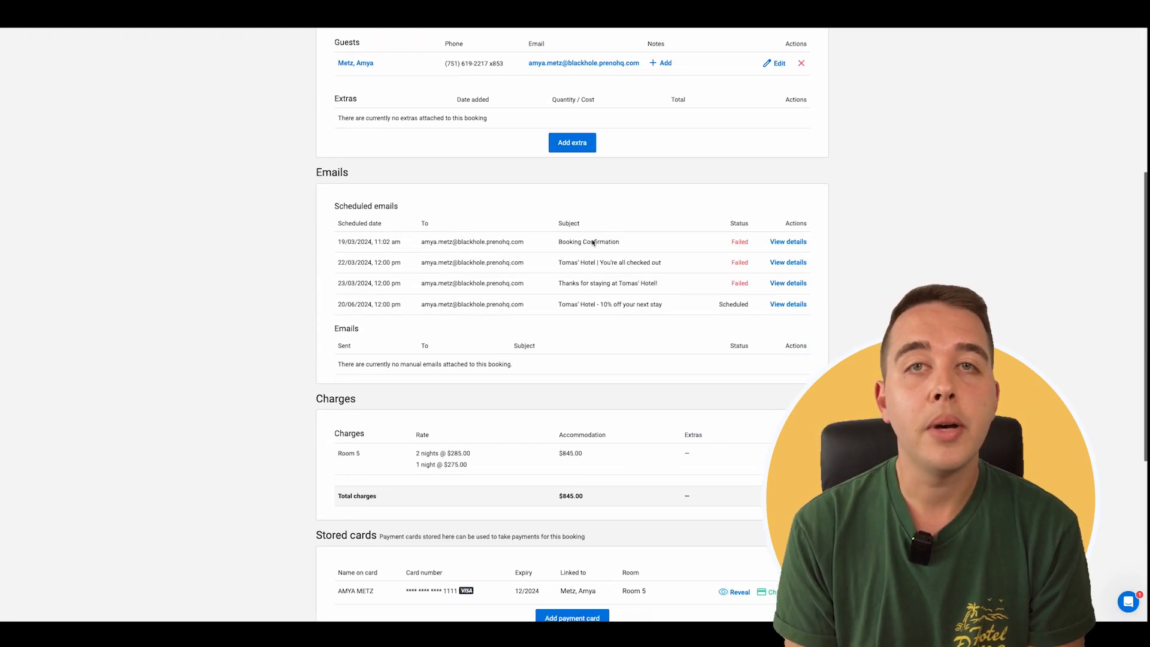
scroll(down, 3)
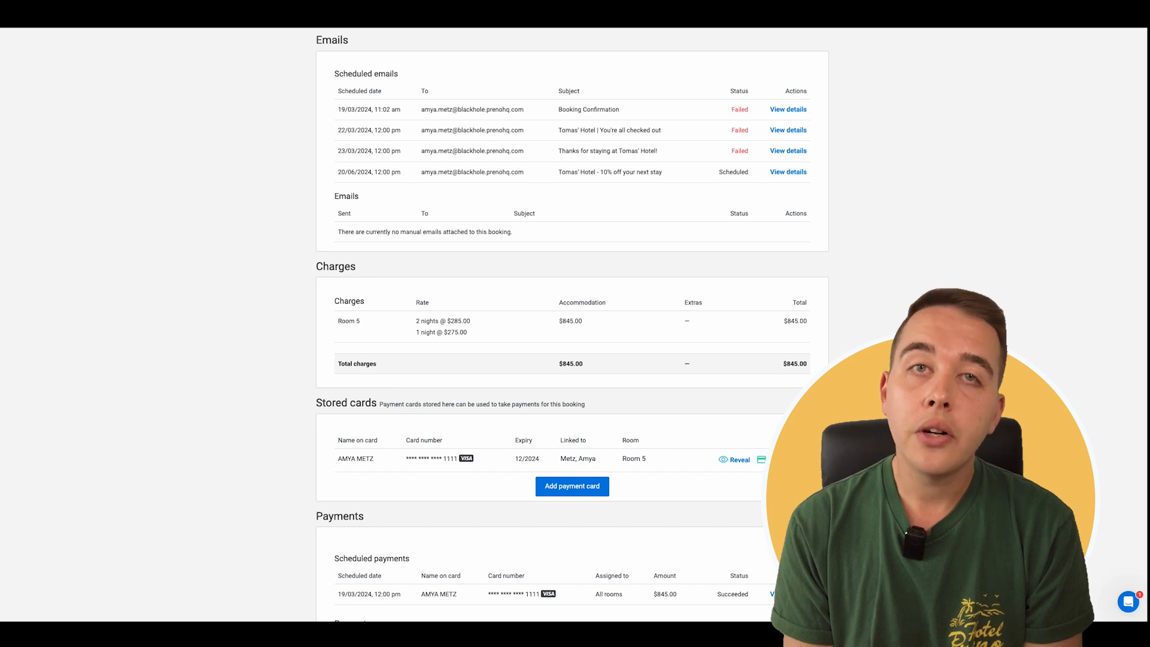
click(47, 39)
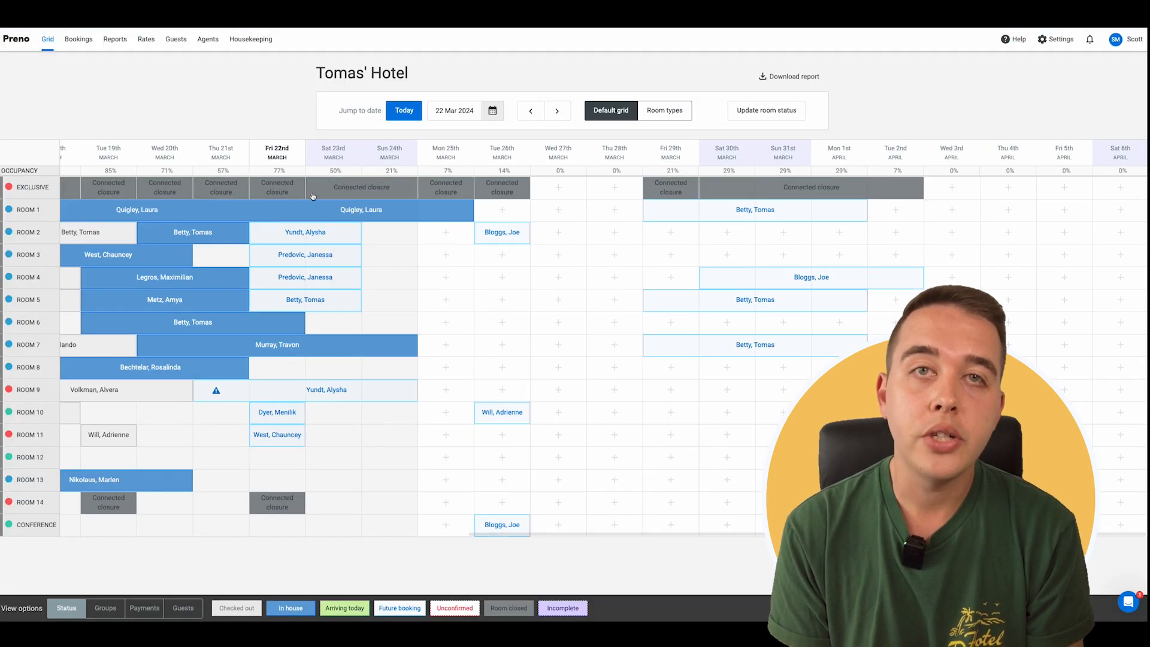
mouse_move(445, 277)
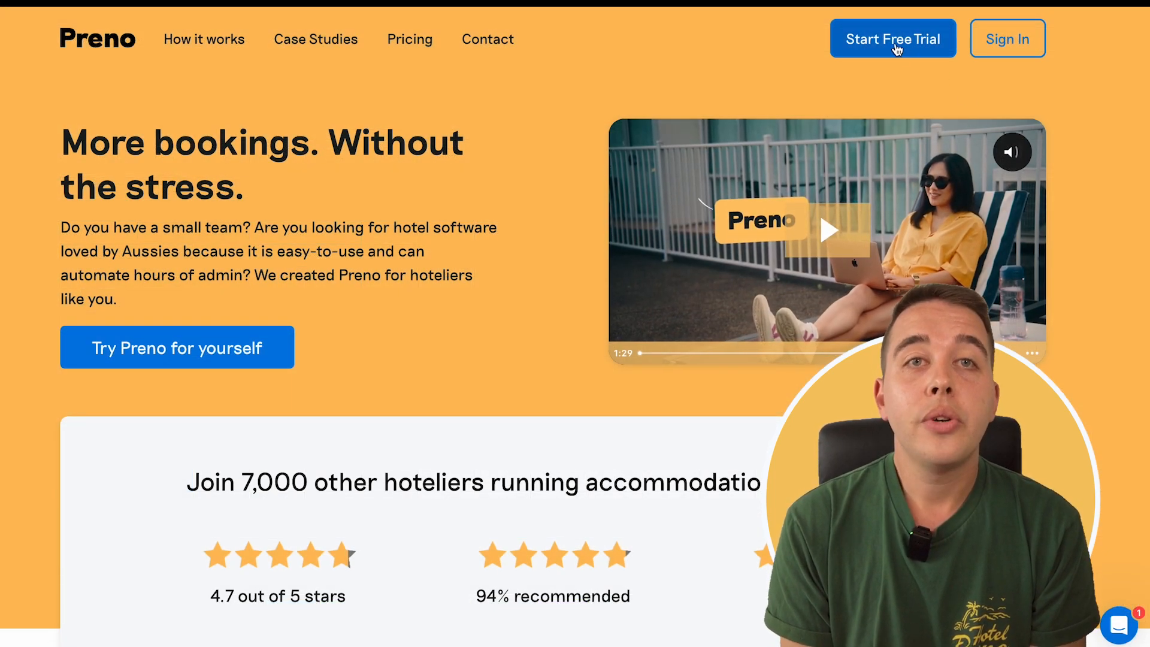
- Show Preno's free-trial sign-up form, then get back to the booking grid
click(893, 39)
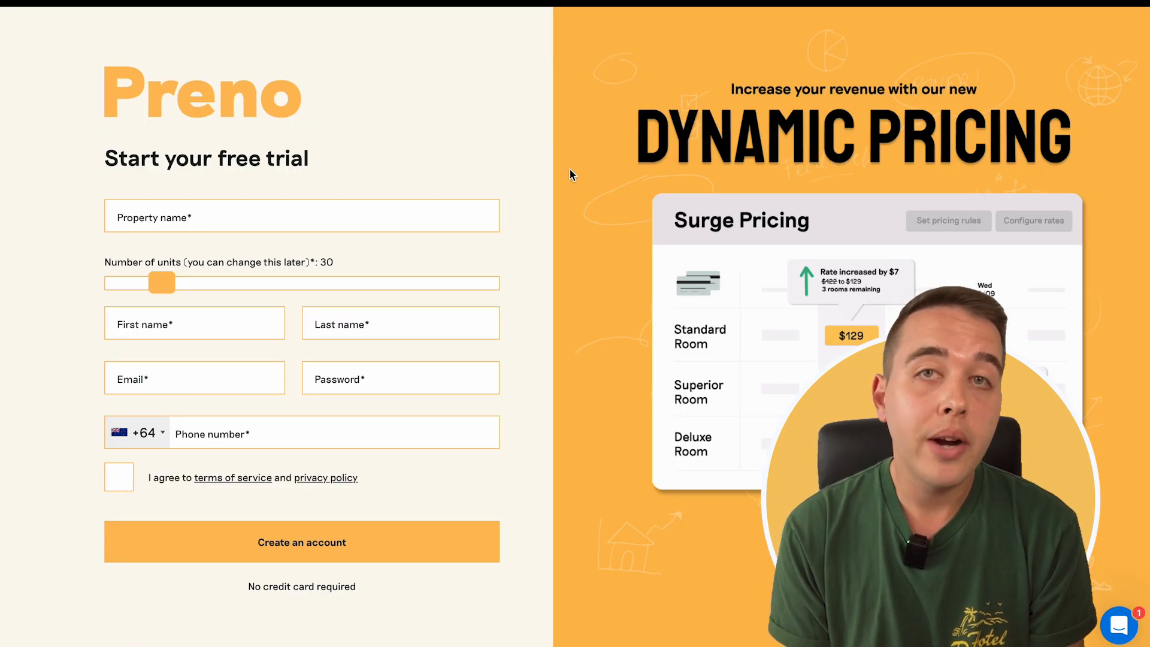
click(301, 216)
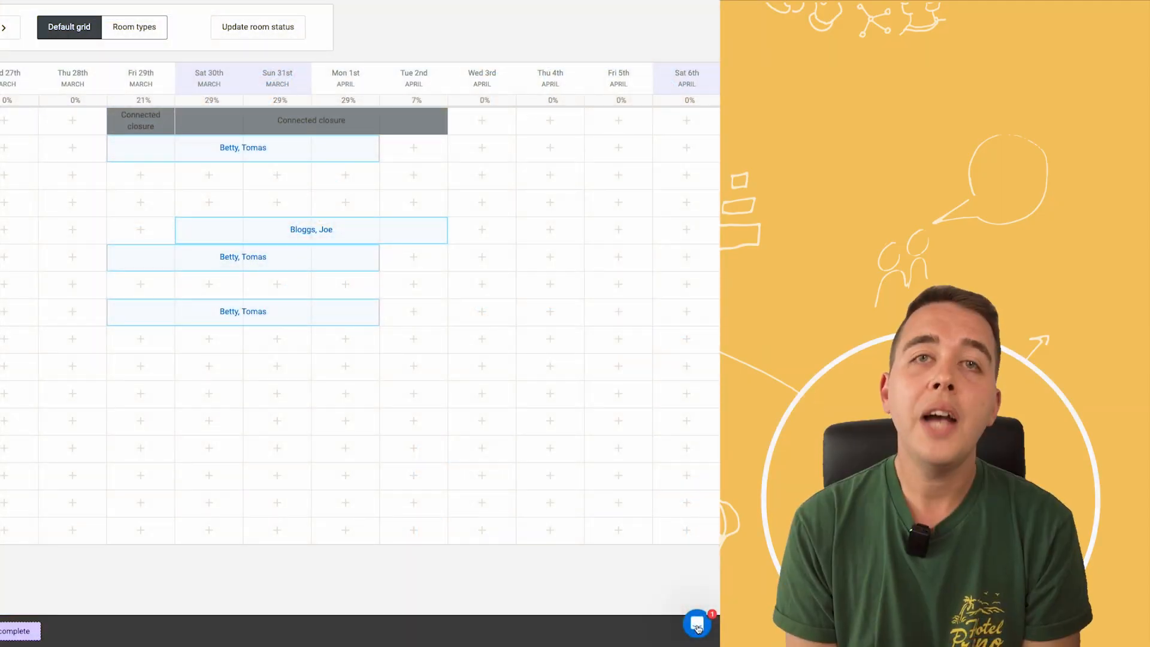
- Open the live chat help panel and show the list of past team messages
click(696, 625)
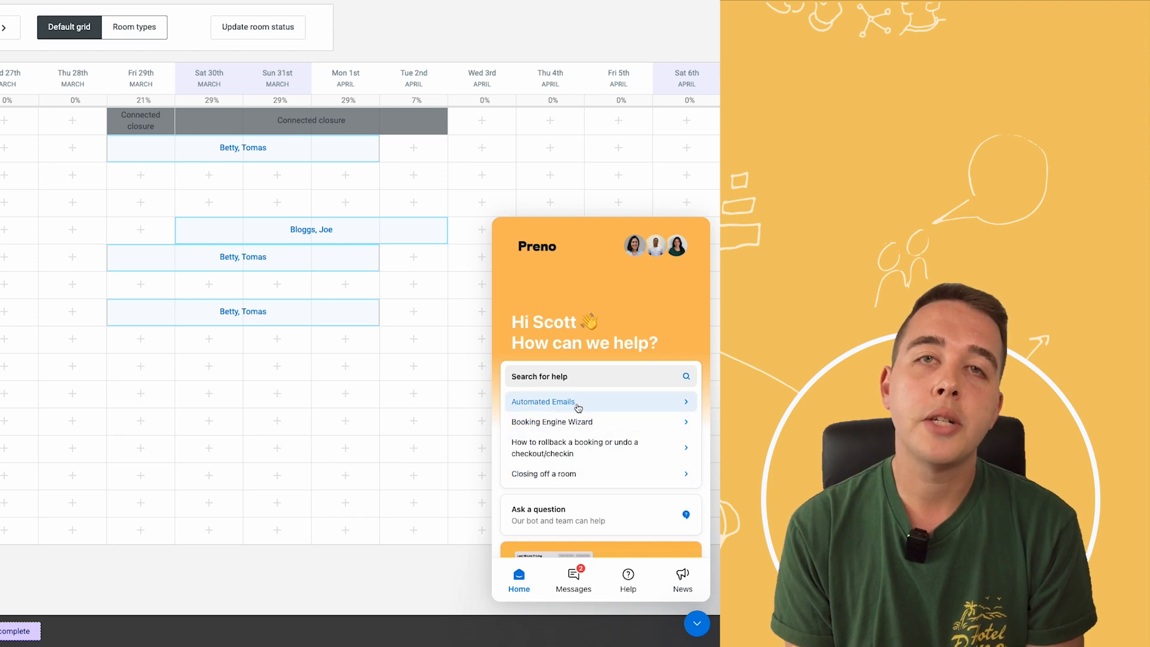
scroll(down, 3)
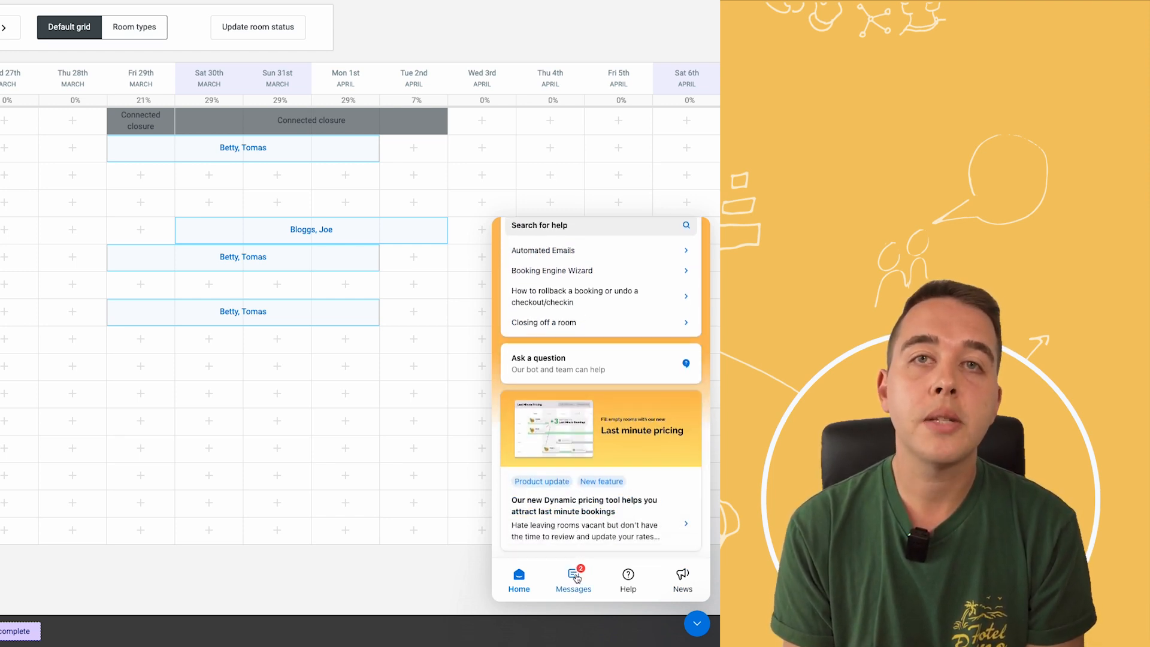
click(572, 579)
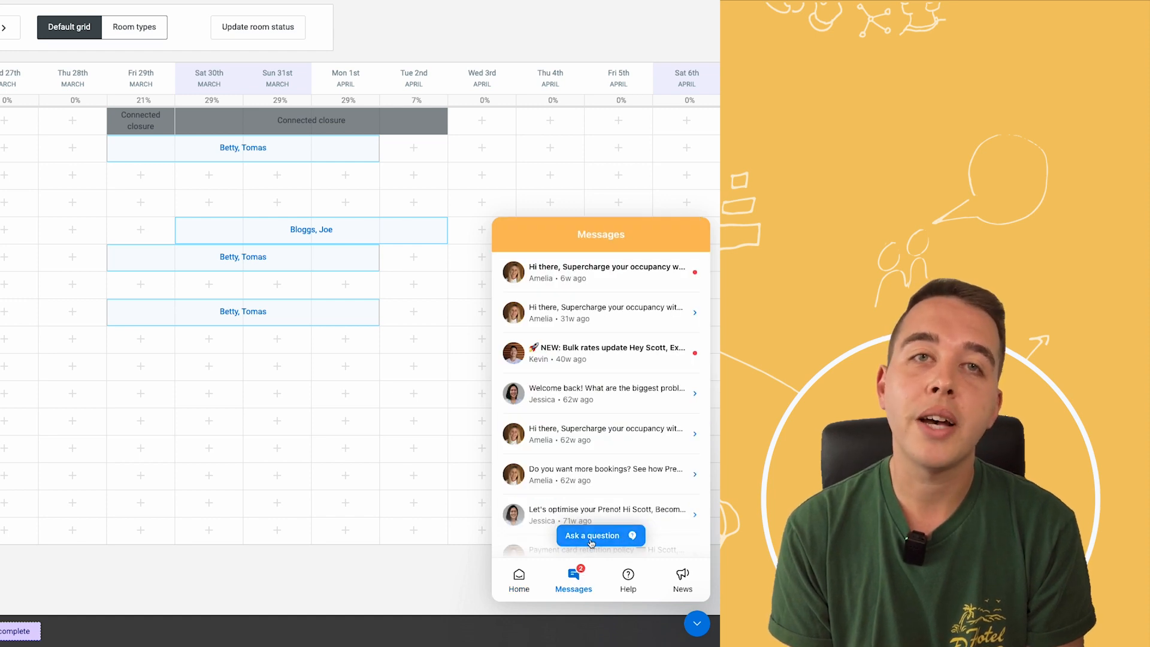